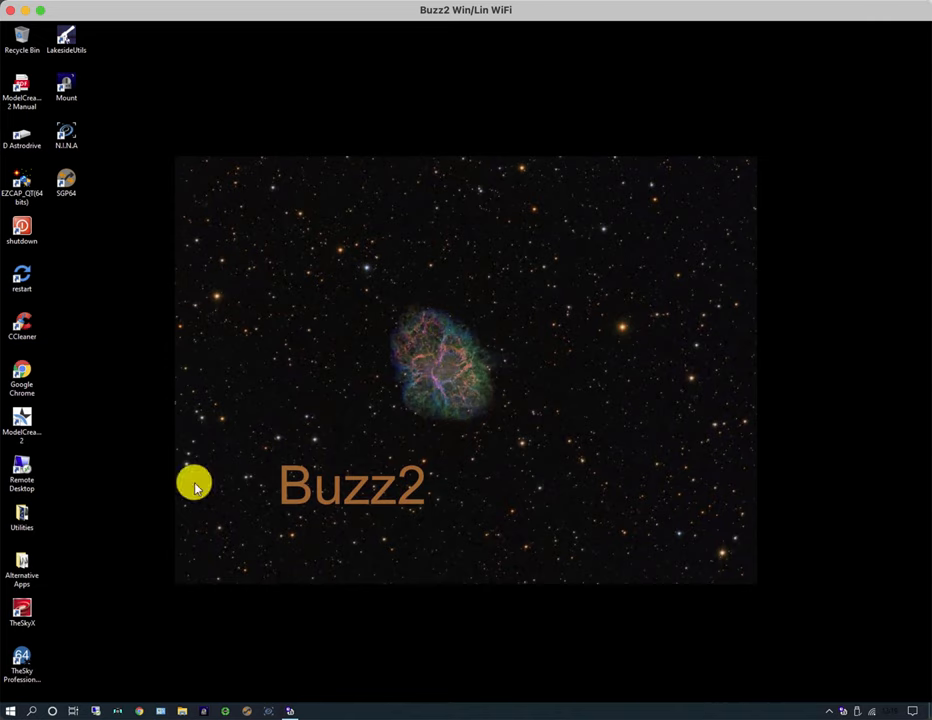
{"action": "mouse_move", "coordinate": [275, 700]}
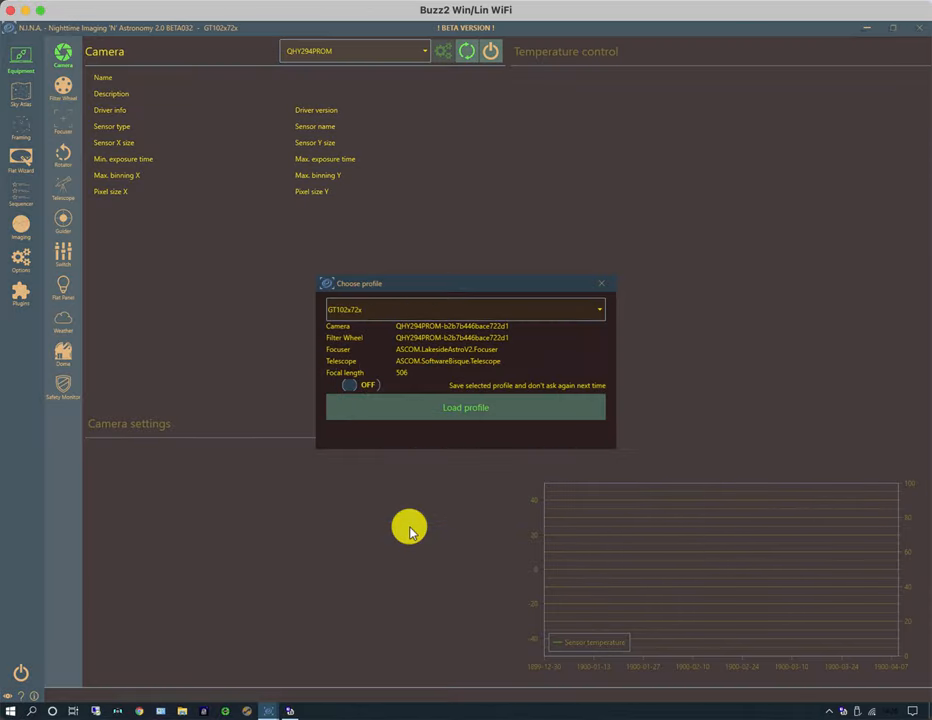
Load the GT102x72x equipment profile from the Choose profile dialog
{"action": "left_click", "coordinate": [465, 407]}
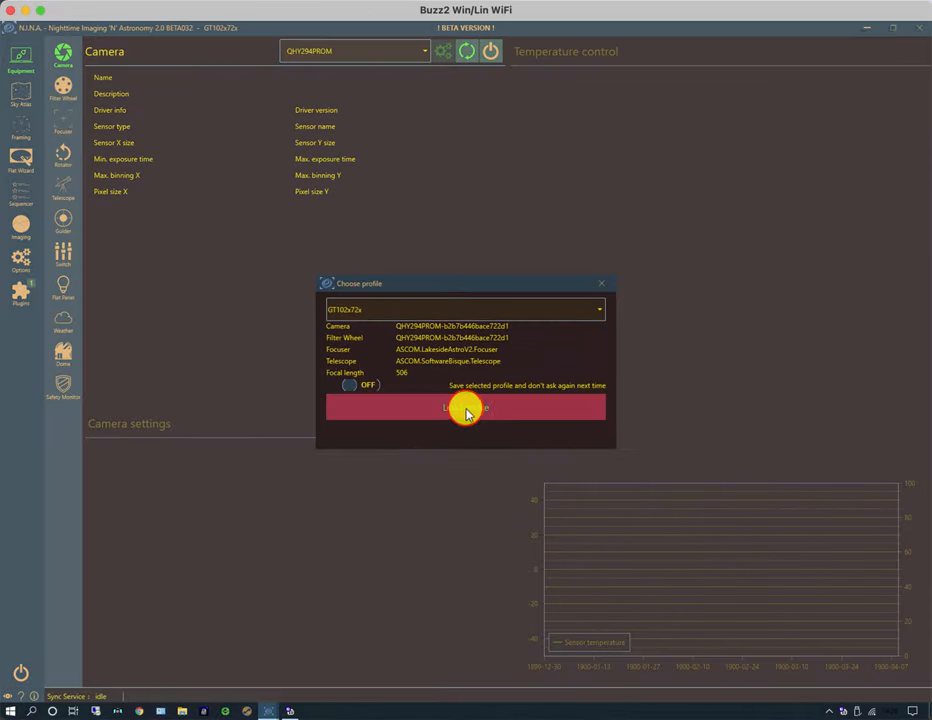
Confirm Load profile again to reach the Equipment > Camera page for GT102x72x
{"action": "left_click", "coordinate": [465, 408]}
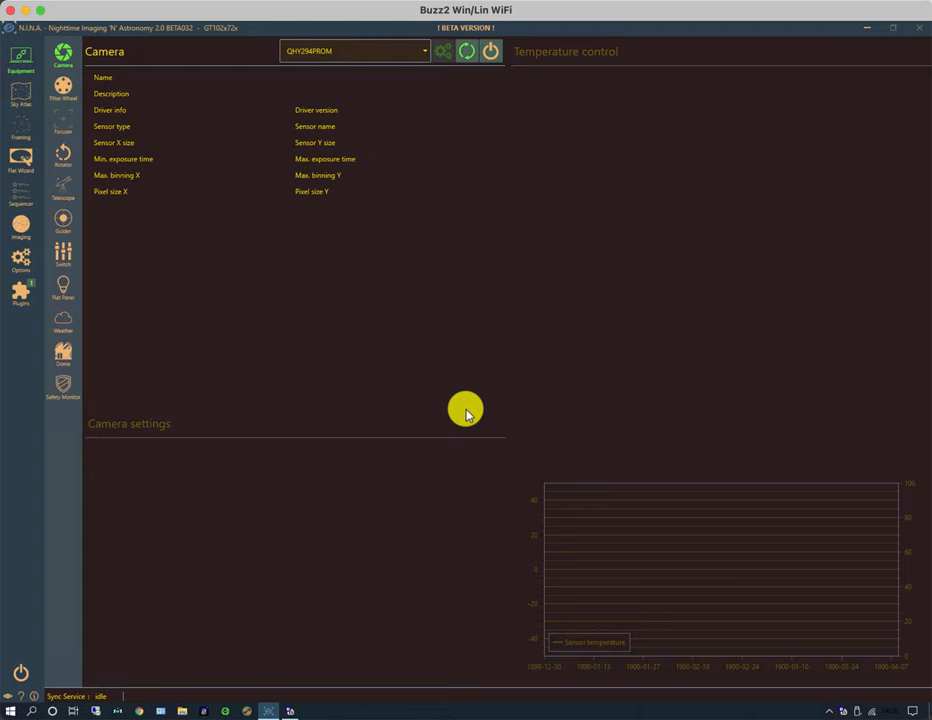
{"action": "mouse_move", "coordinate": [440, 413]}
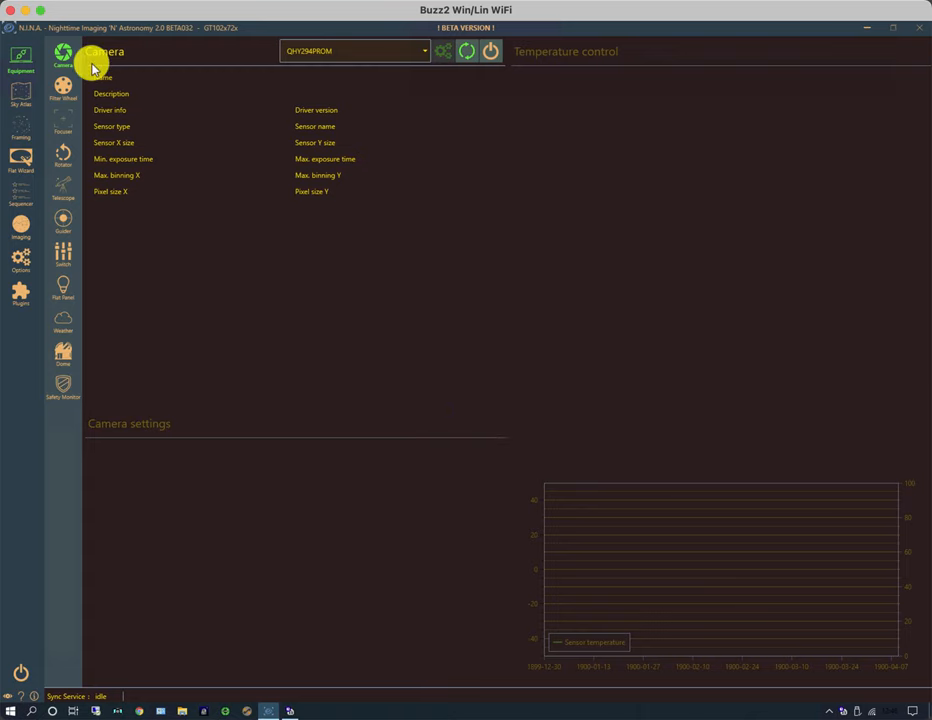
{"action": "mouse_move", "coordinate": [21, 312]}
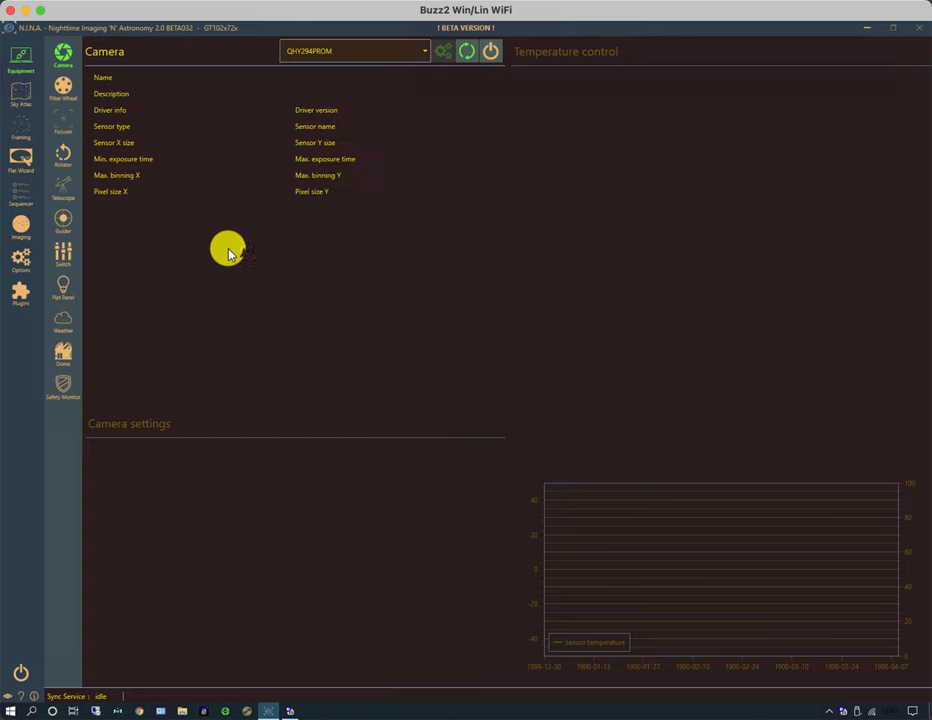
{"action": "mouse_move", "coordinate": [344, 175]}
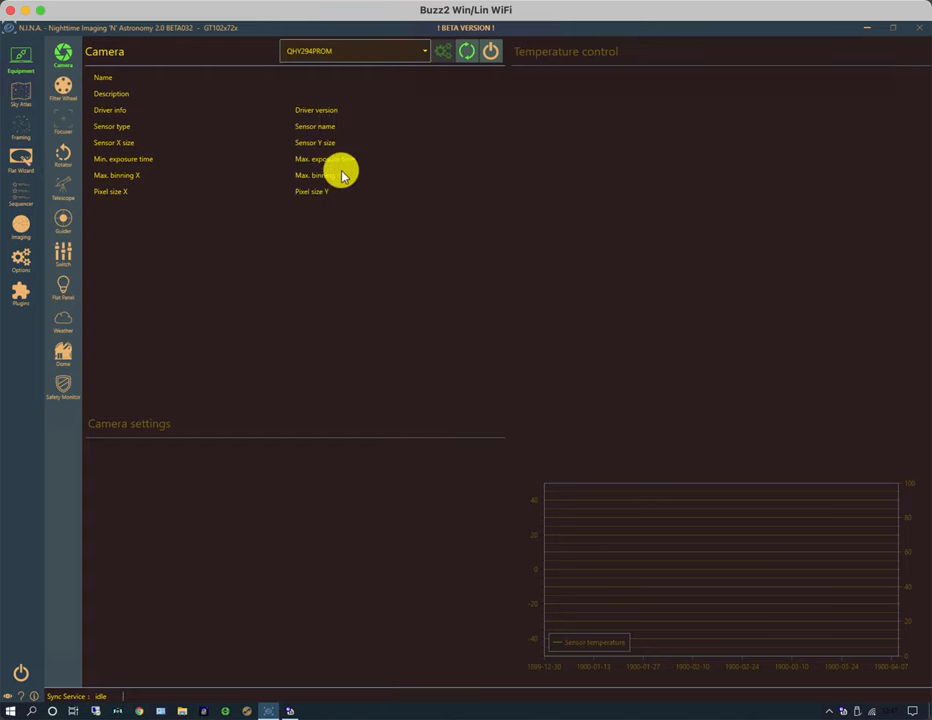
{"action": "mouse_move", "coordinate": [152, 107]}
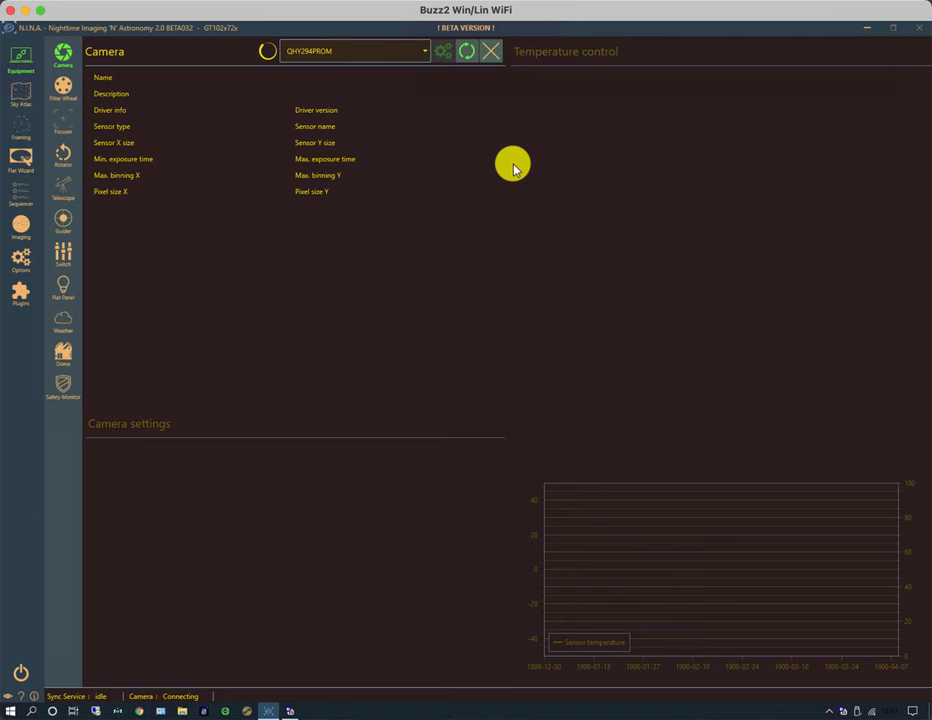
{"action": "mouse_move", "coordinate": [68, 91]}
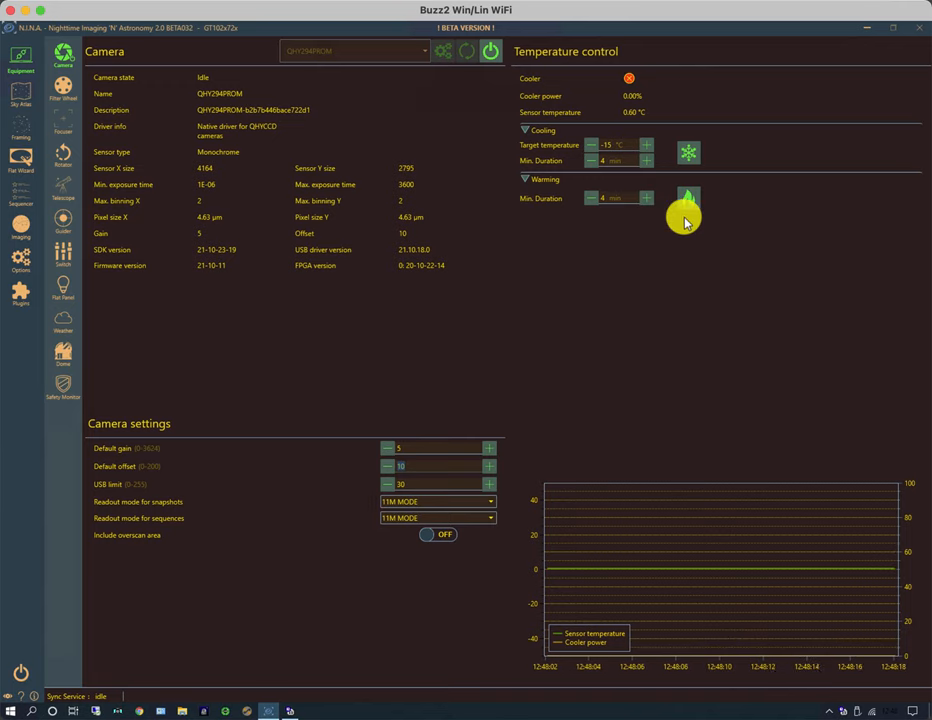
{"action": "mouse_move", "coordinate": [690, 195]}
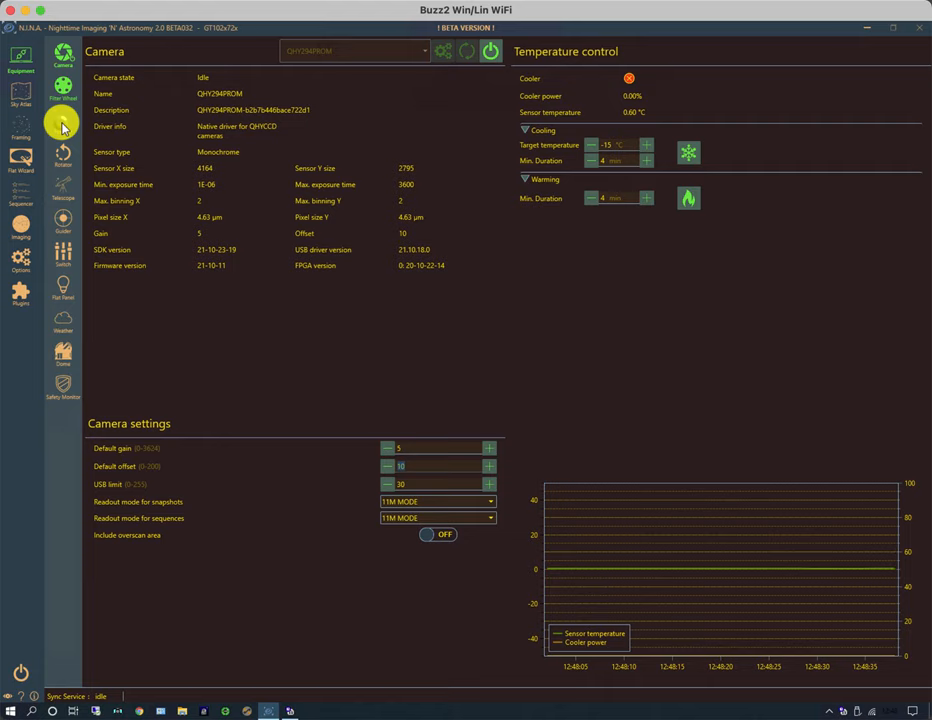
Browse the Focuser, Telescope, Weather, Dome and Safety Monitor equipment pages
{"action": "left_click", "coordinate": [63, 127]}
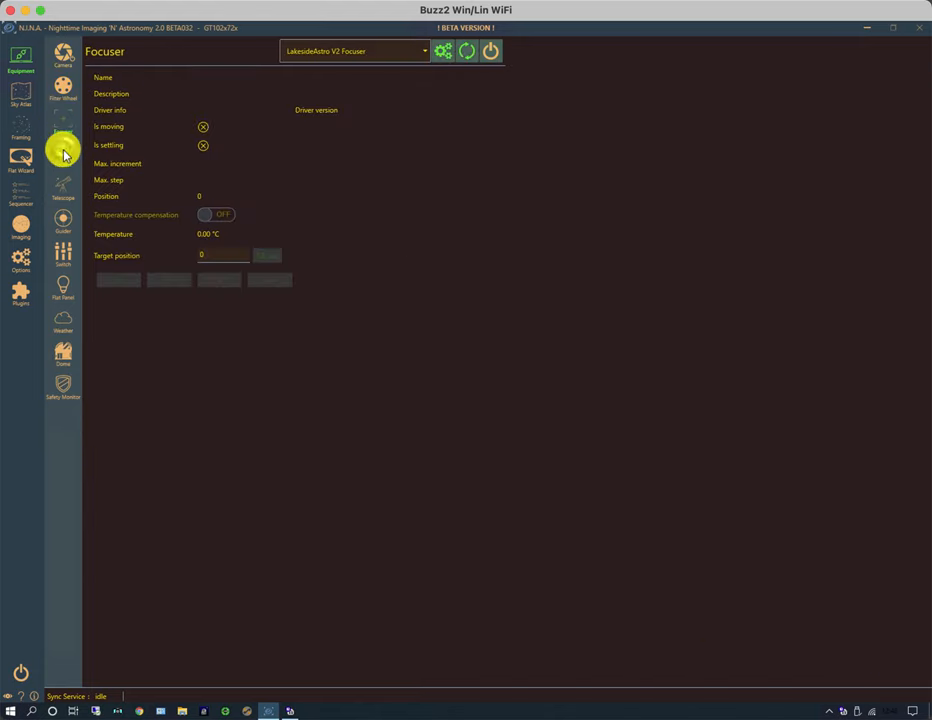
{"action": "left_click", "coordinate": [62, 158]}
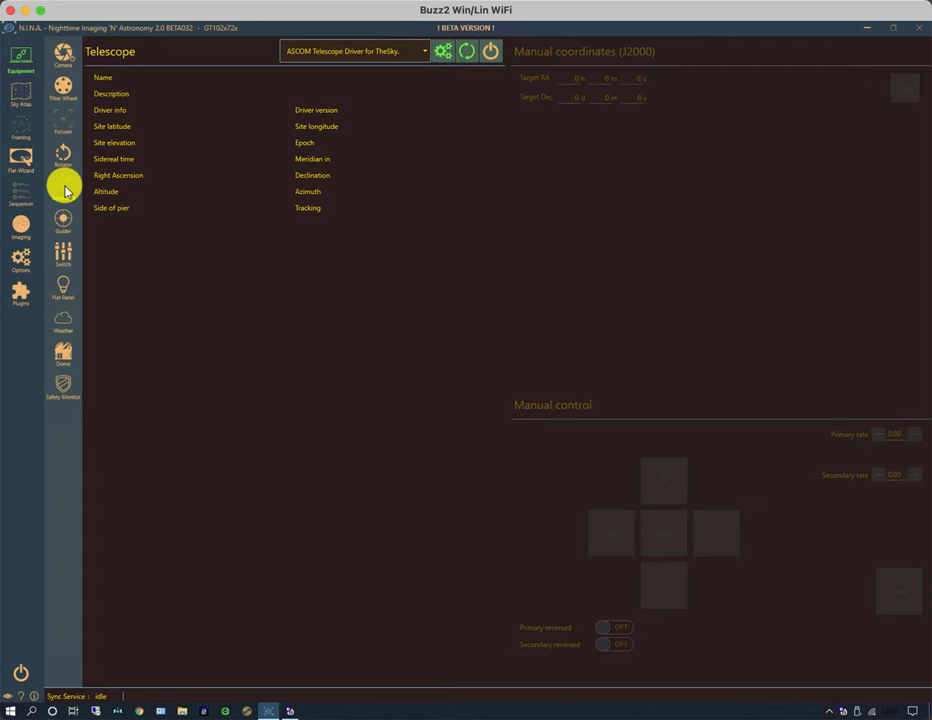
{"action": "mouse_move", "coordinate": [78, 258]}
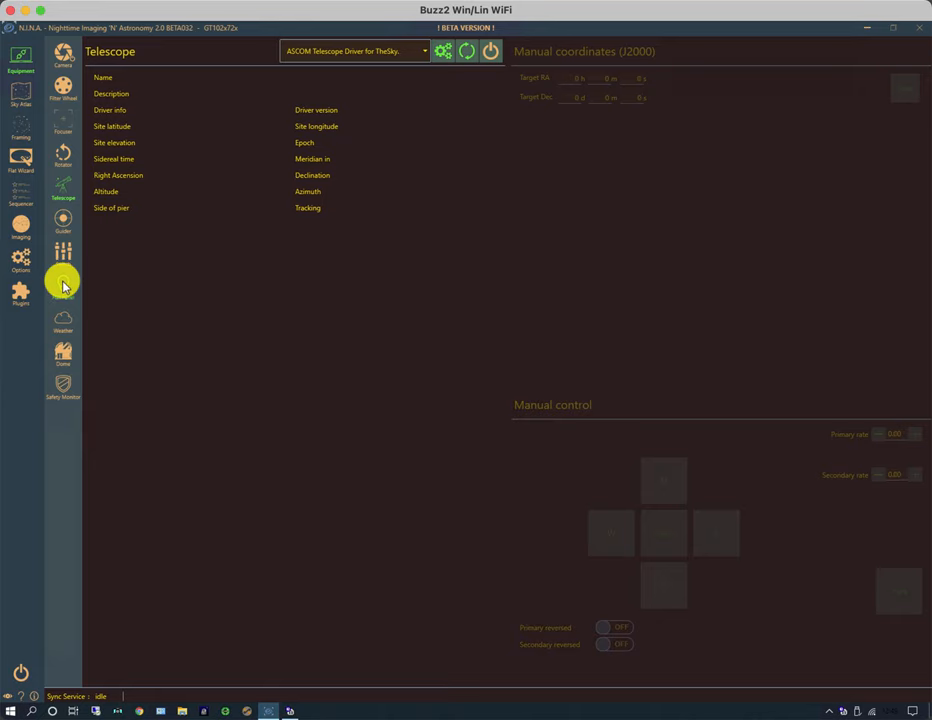
{"action": "left_click", "coordinate": [63, 323]}
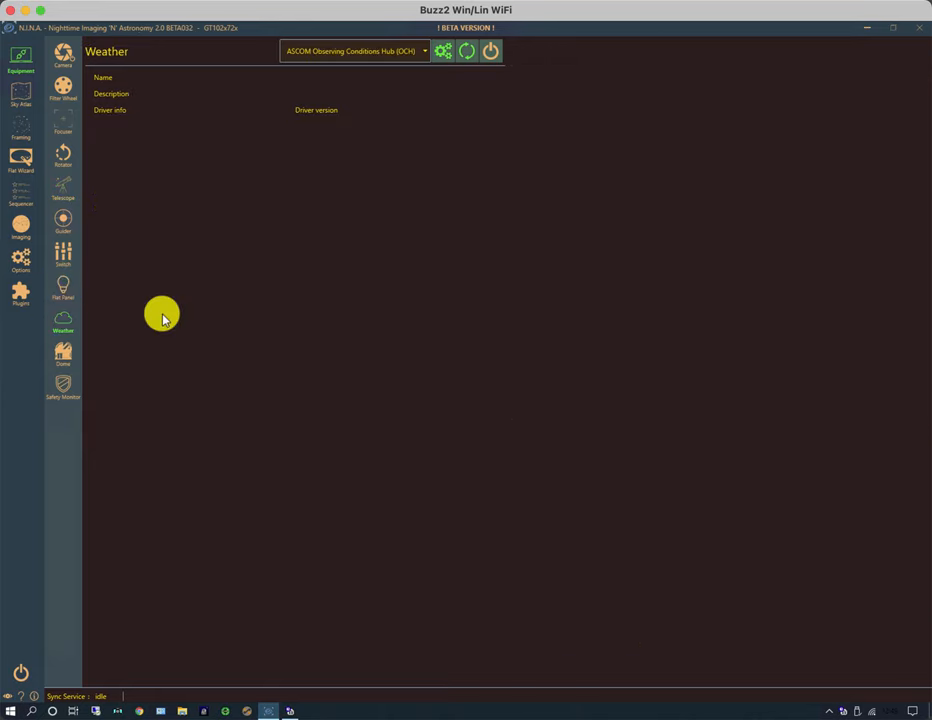
{"action": "mouse_move", "coordinate": [155, 323]}
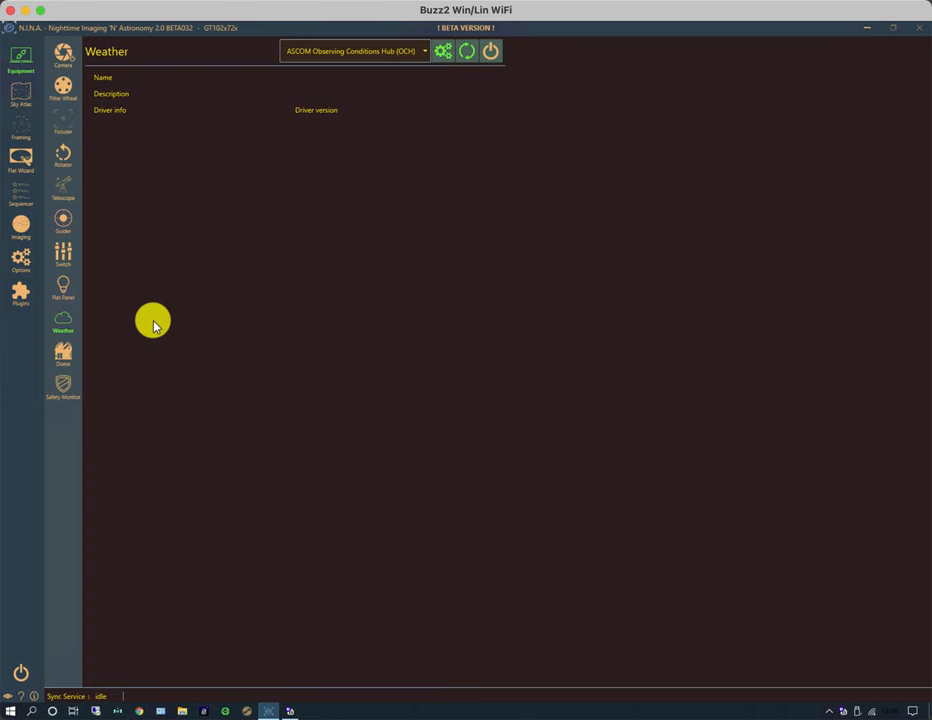
{"action": "mouse_move", "coordinate": [67, 352]}
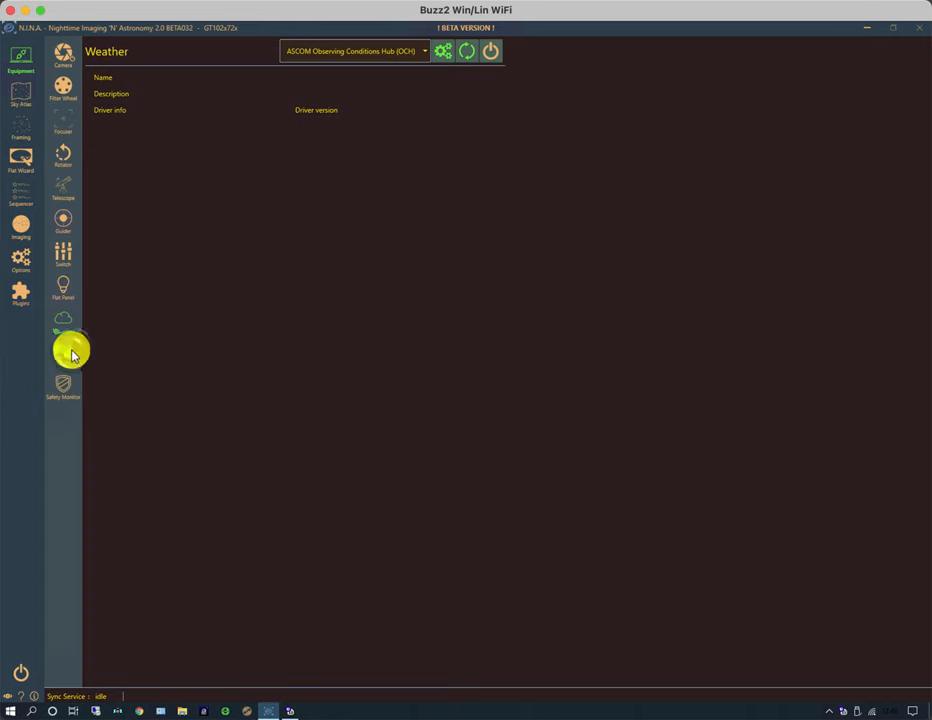
{"action": "left_click", "coordinate": [63, 351]}
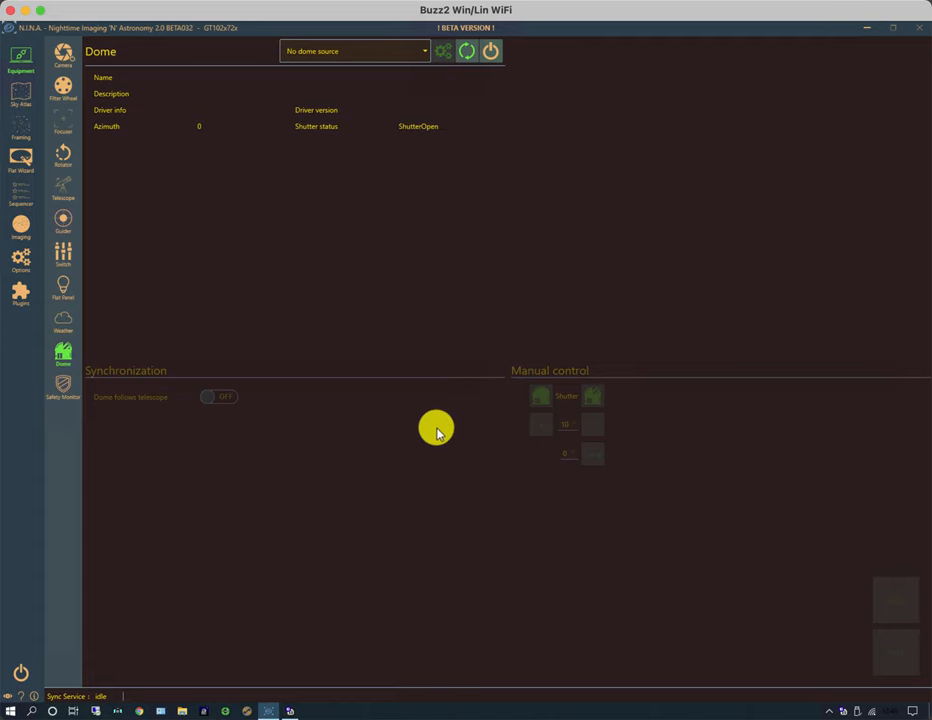
{"action": "left_click", "coordinate": [64, 380]}
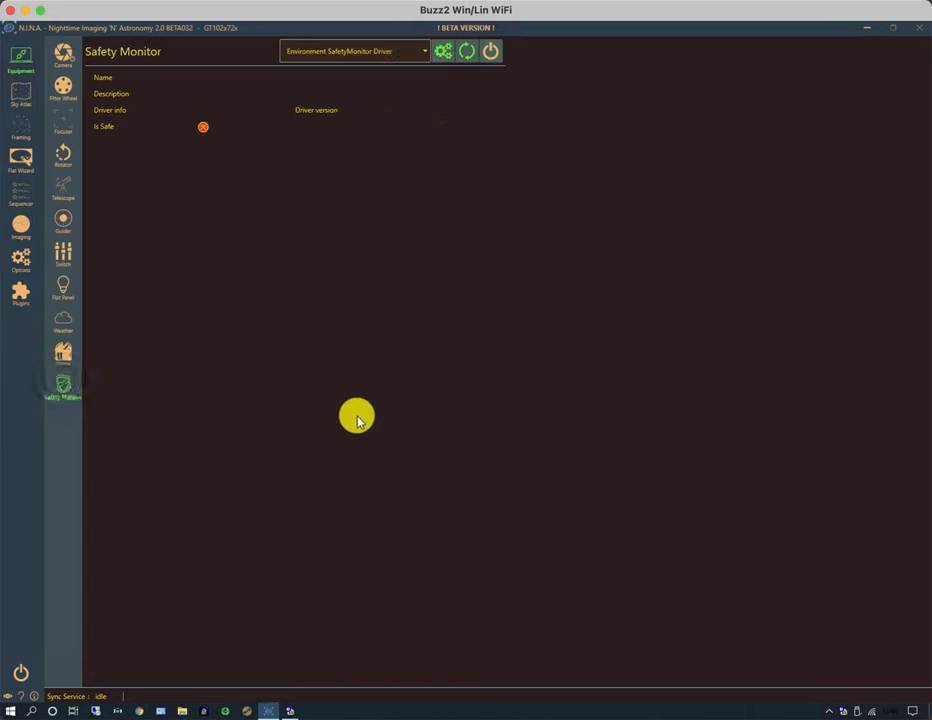
{"action": "mouse_move", "coordinate": [471, 425]}
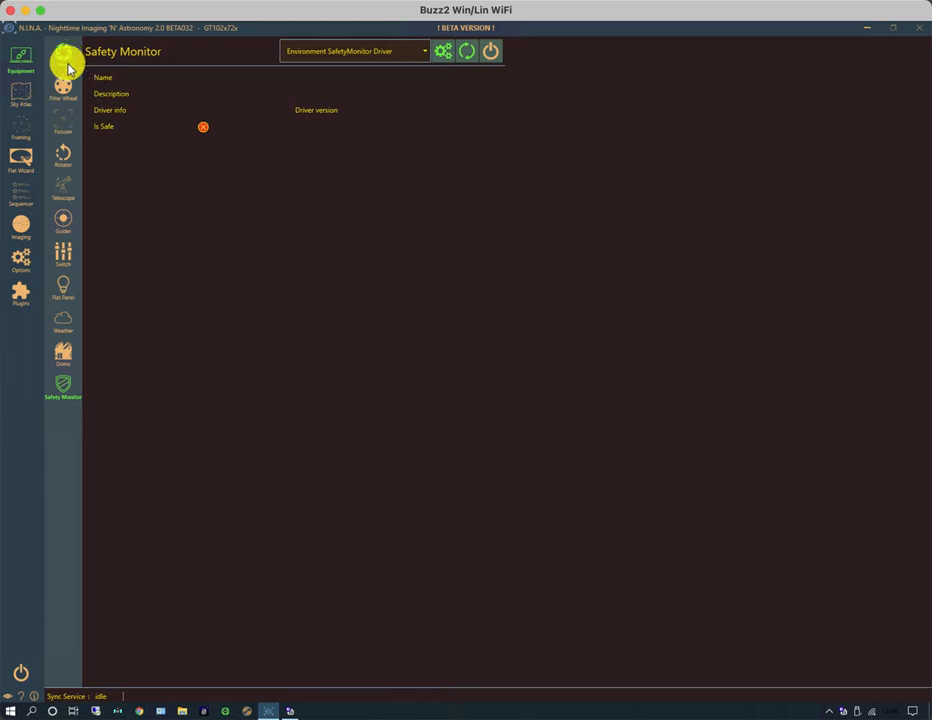
{"action": "mouse_move", "coordinate": [283, 330]}
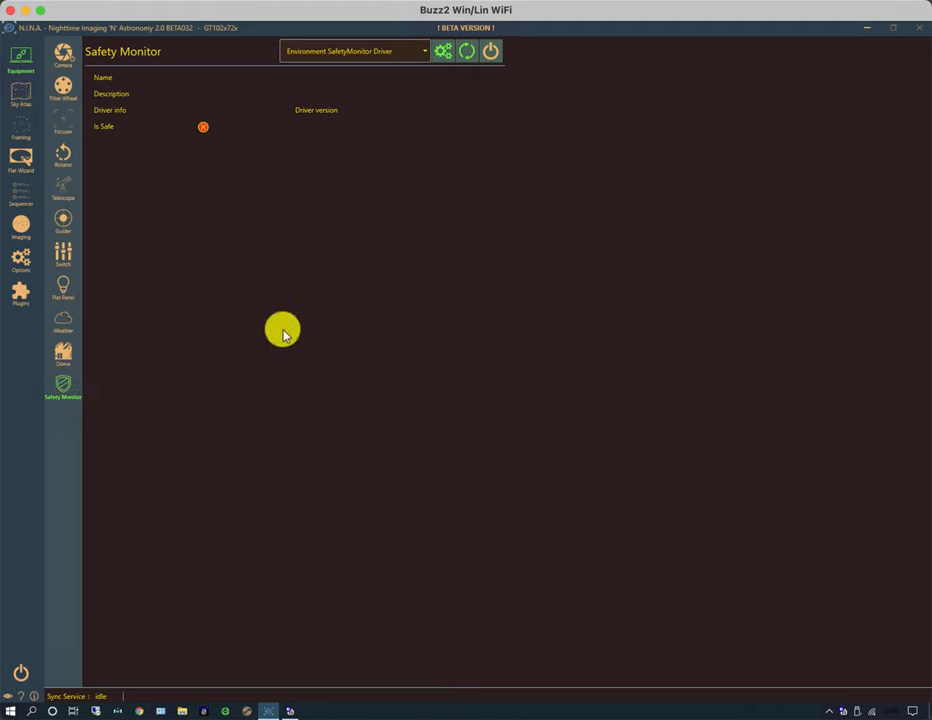
{"action": "mouse_move", "coordinate": [311, 313]}
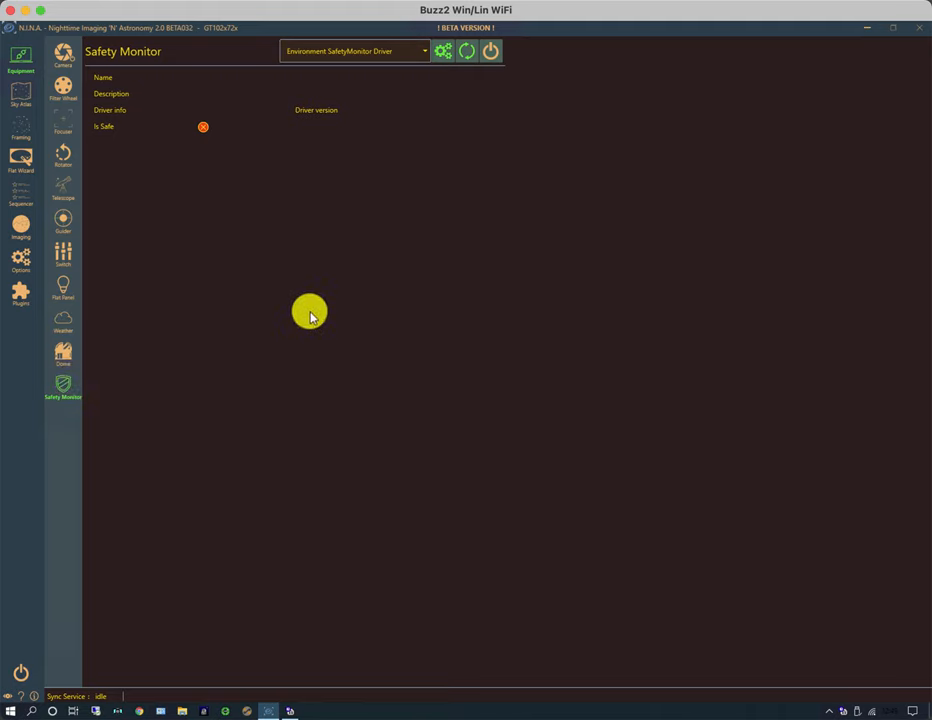
{"action": "mouse_move", "coordinate": [278, 326]}
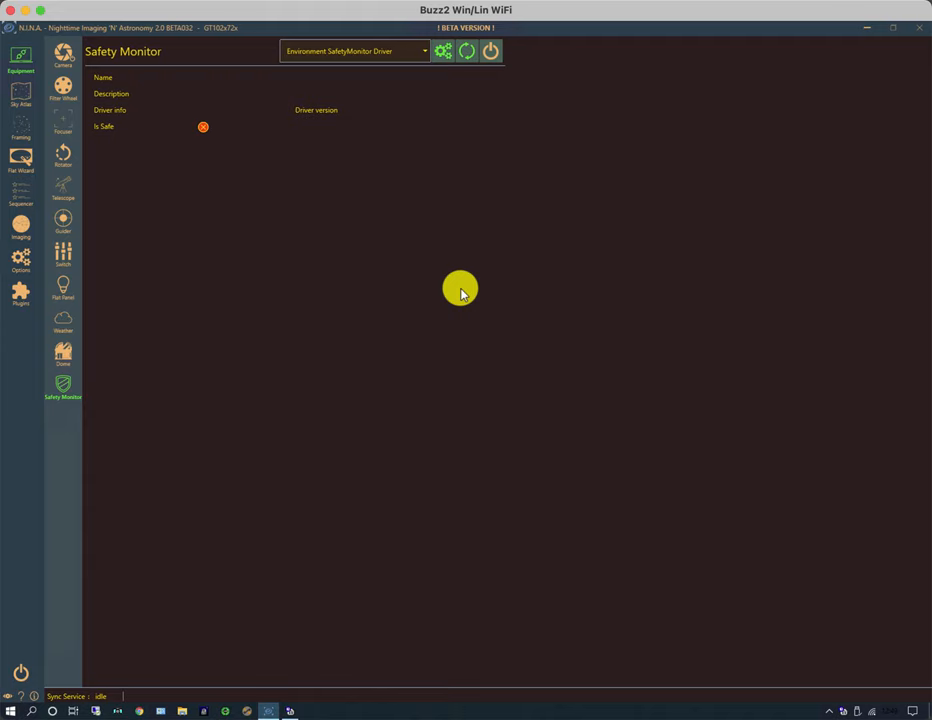
{"action": "mouse_move", "coordinate": [444, 308]}
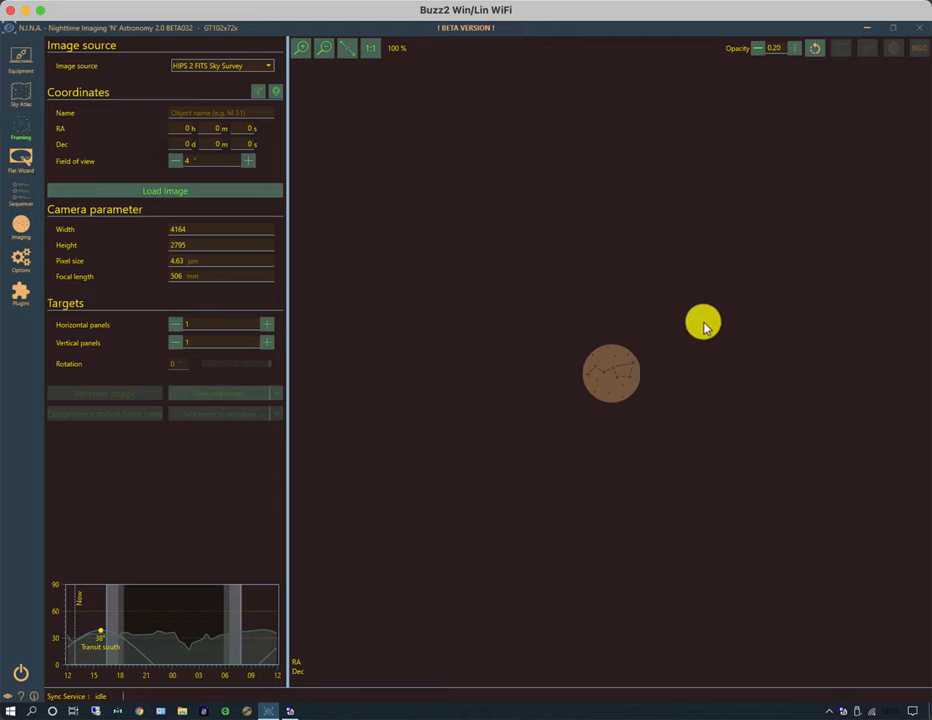
{"action": "mouse_move", "coordinate": [690, 318]}
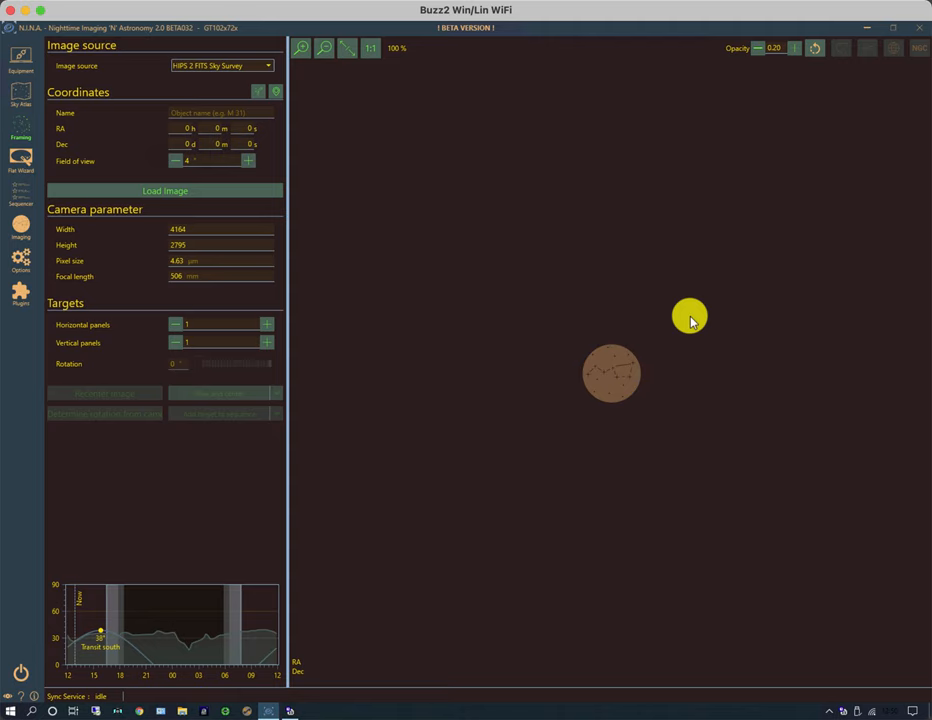
Leave the Framing Assistant and switch to the Flat Wizard page
{"action": "left_click", "coordinate": [18, 155]}
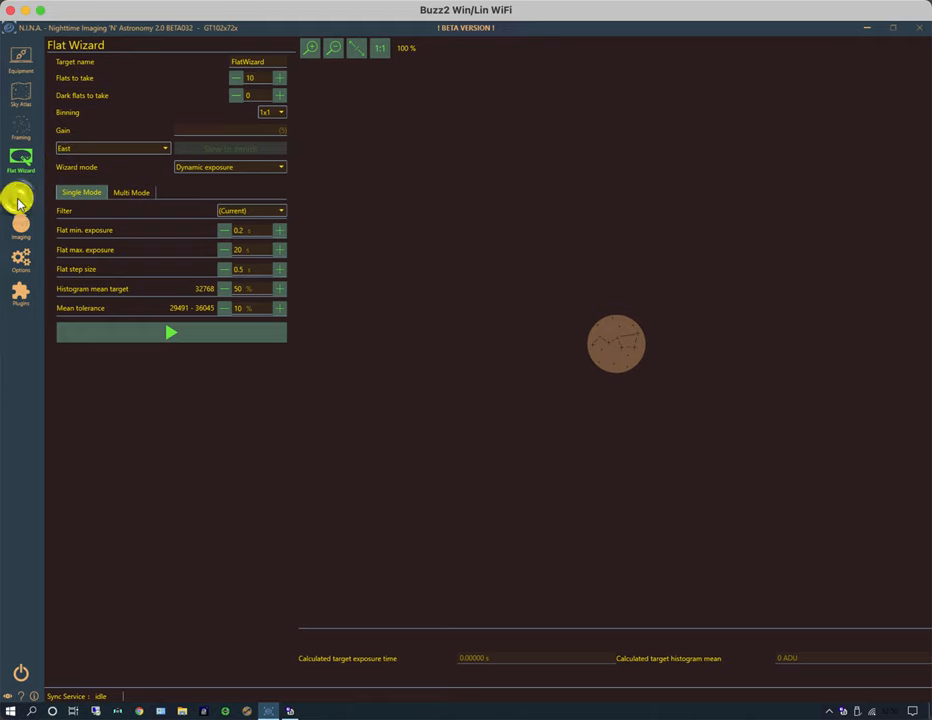
Switch from Flat Wizard to the Simple Sequencer page with its target options
{"action": "left_click", "coordinate": [20, 195]}
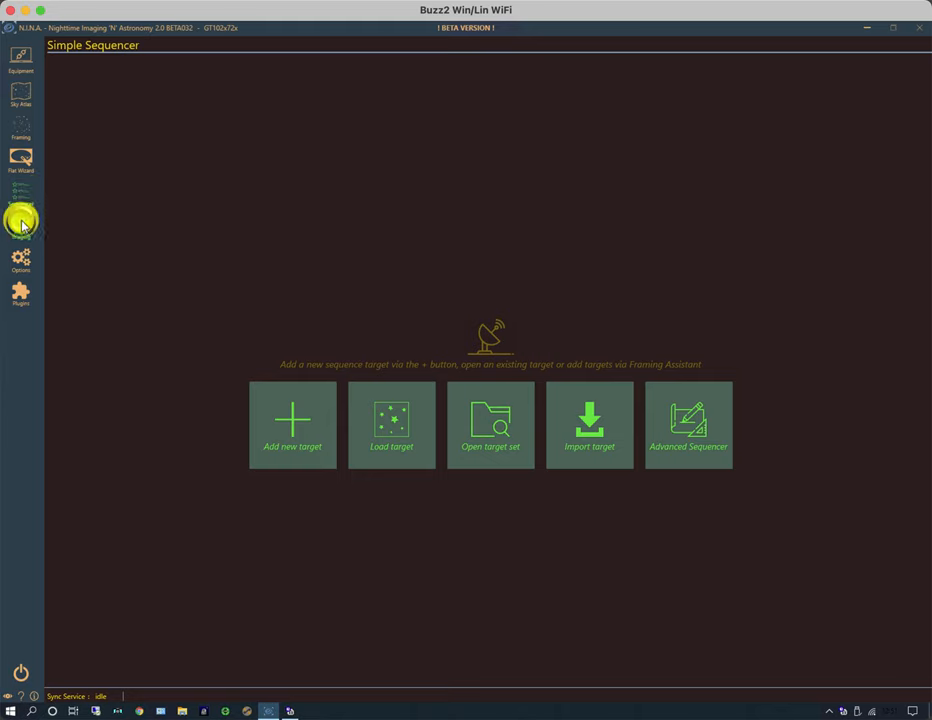
Review the Imaging dashboard panels, then show Options > General with profiles and colour schemes
{"action": "left_click", "coordinate": [20, 218]}
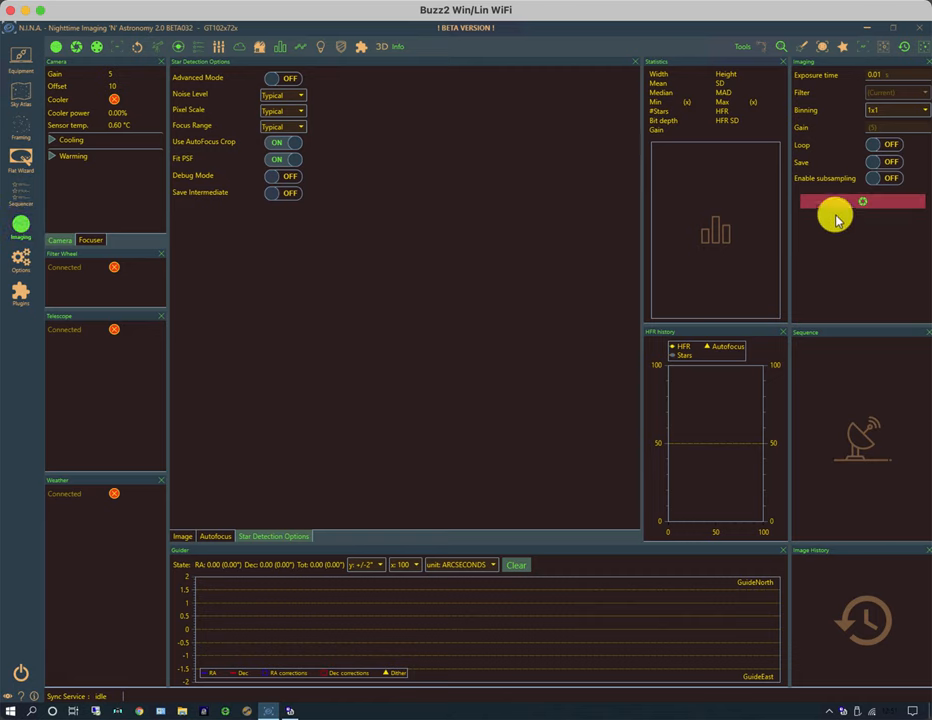
{"action": "mouse_move", "coordinate": [863, 205]}
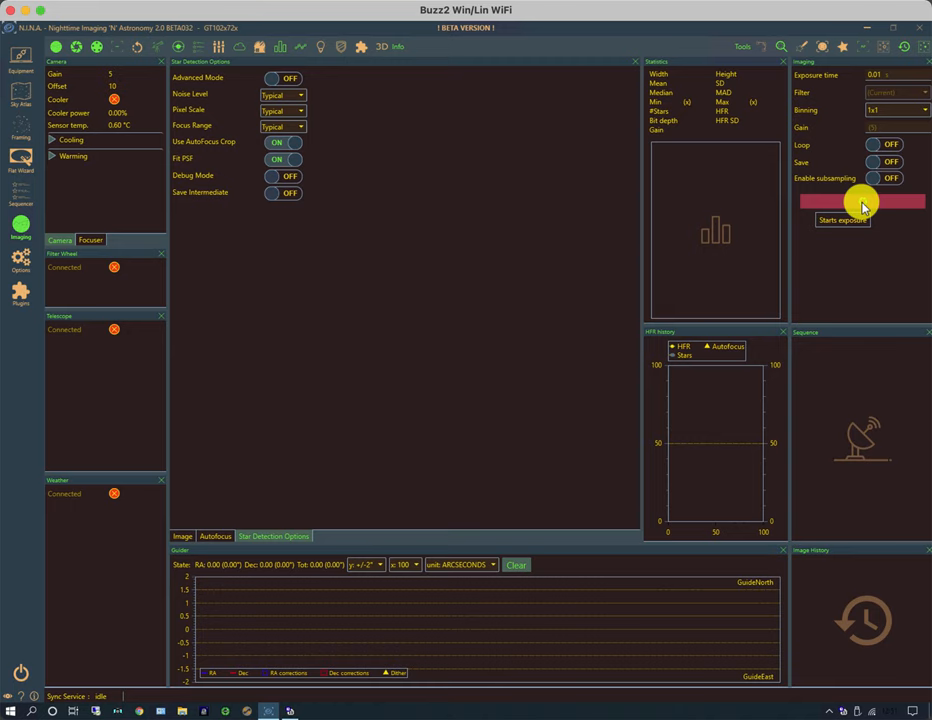
{"action": "left_click", "coordinate": [843, 201]}
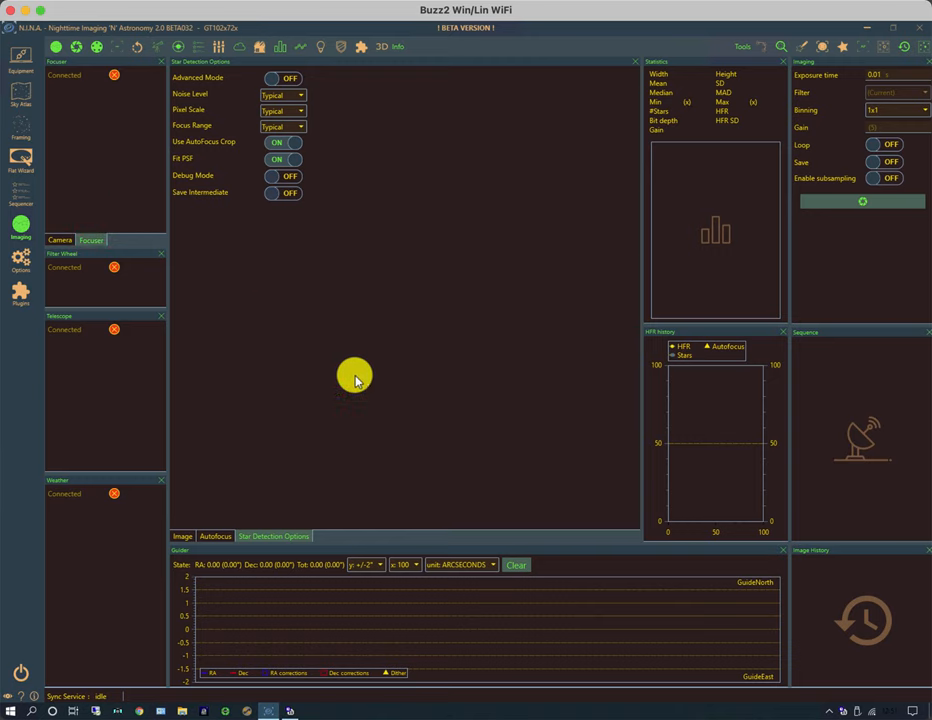
{"action": "mouse_move", "coordinate": [376, 411]}
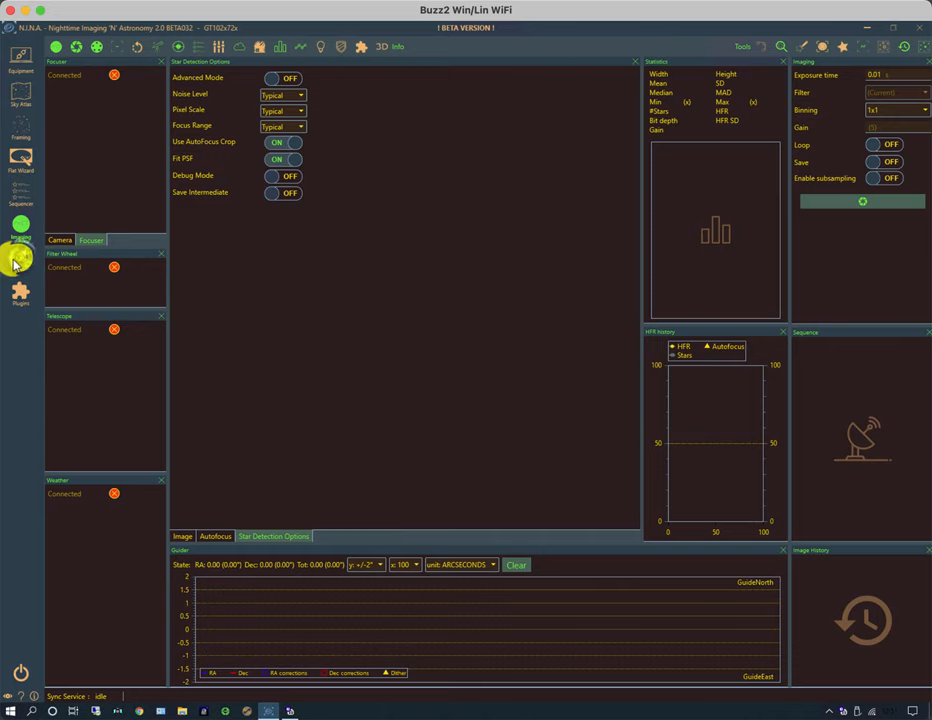
{"action": "left_click", "coordinate": [13, 262]}
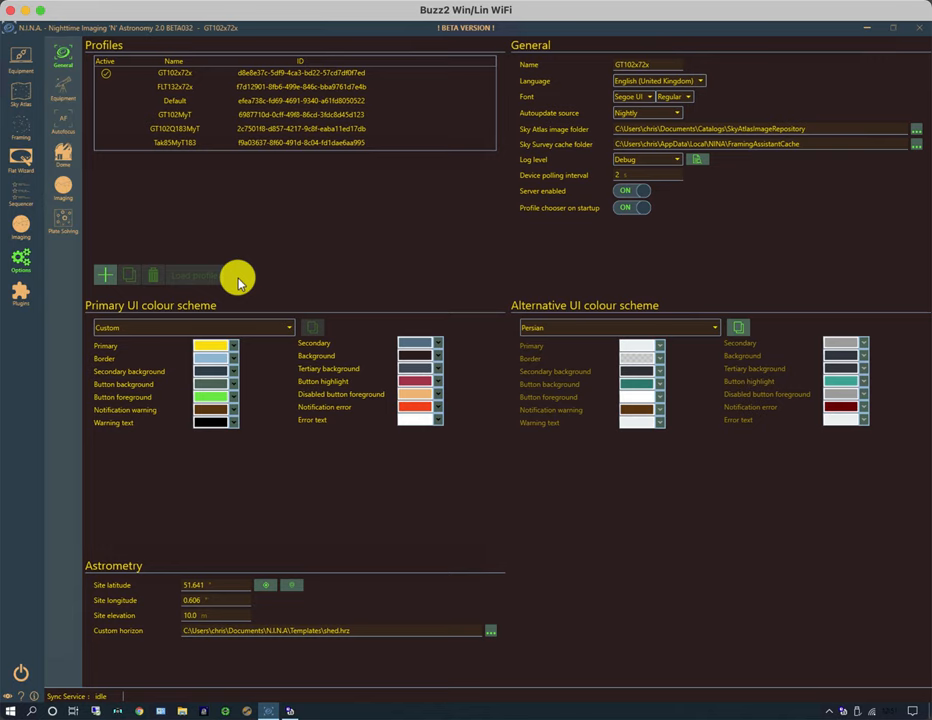
Set the Alternative UI colour scheme to Dark, keeping Custom as primary
{"action": "left_click", "coordinate": [182, 75]}
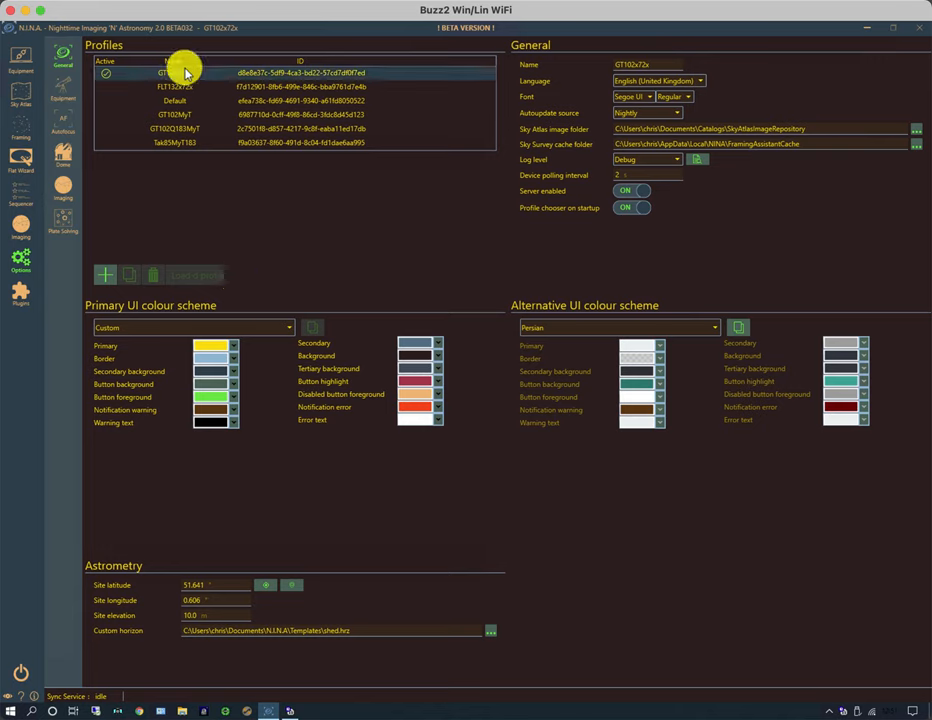
{"action": "mouse_move", "coordinate": [203, 74]}
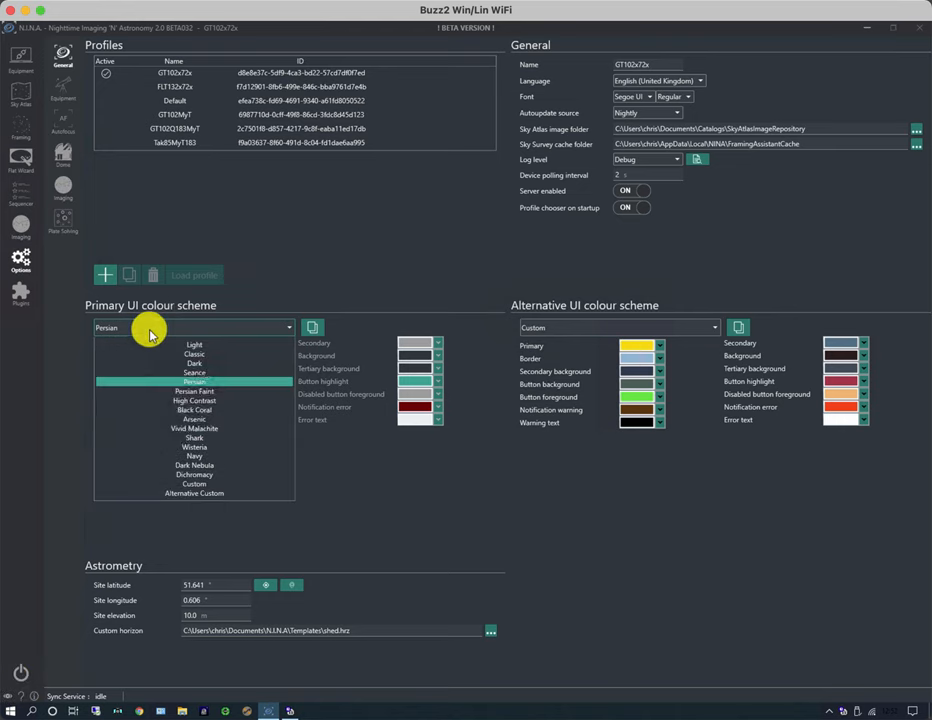
{"action": "left_click", "coordinate": [194, 399]}
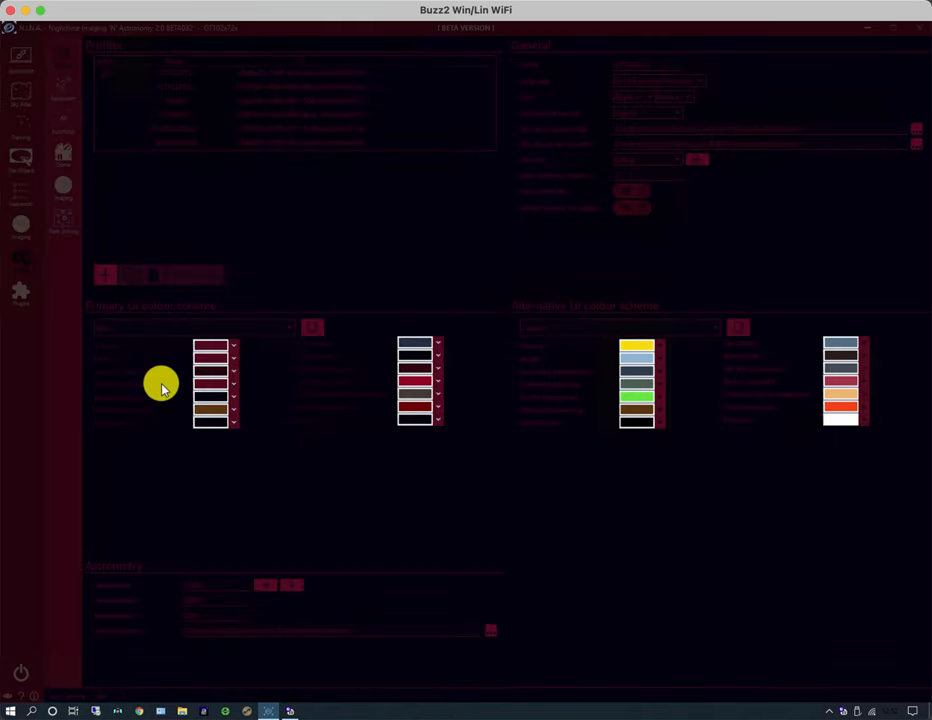
{"action": "mouse_move", "coordinate": [6, 688]}
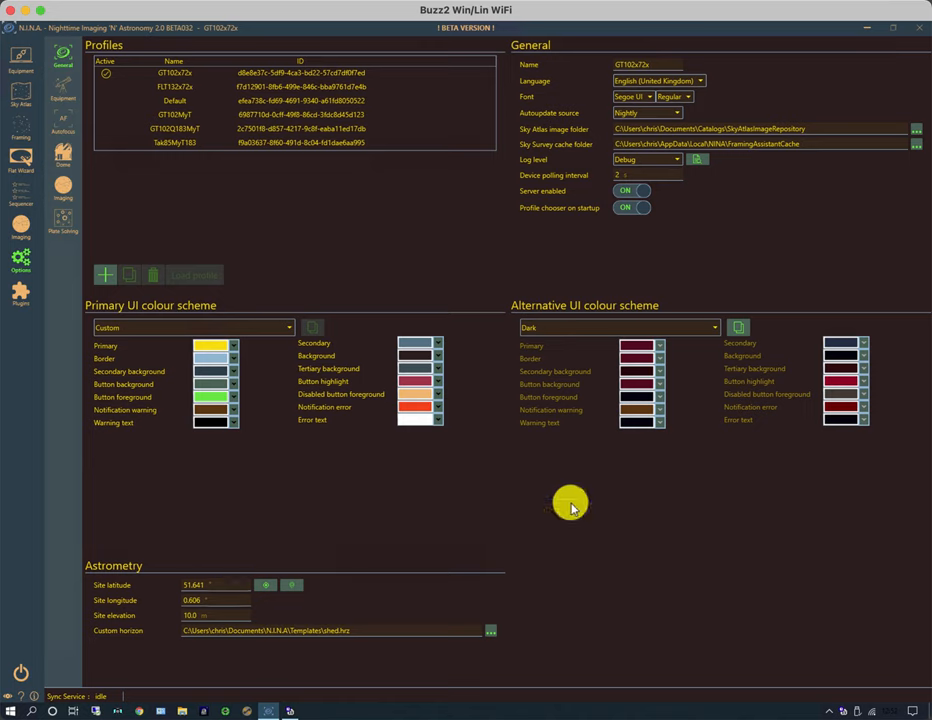
{"action": "mouse_move", "coordinate": [323, 645]}
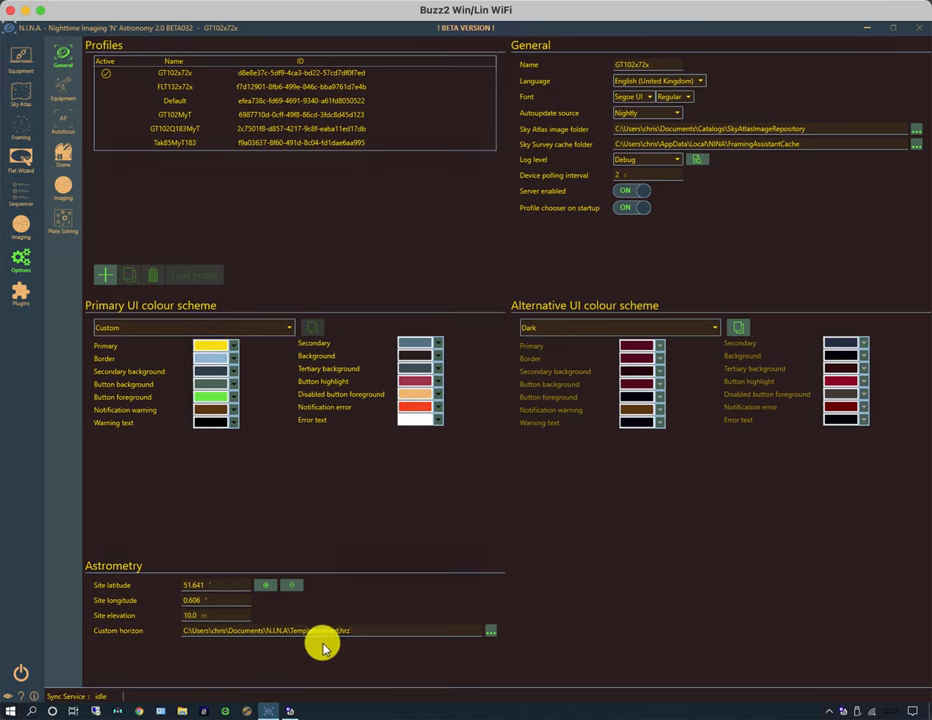
{"action": "left_click", "coordinate": [491, 632]}
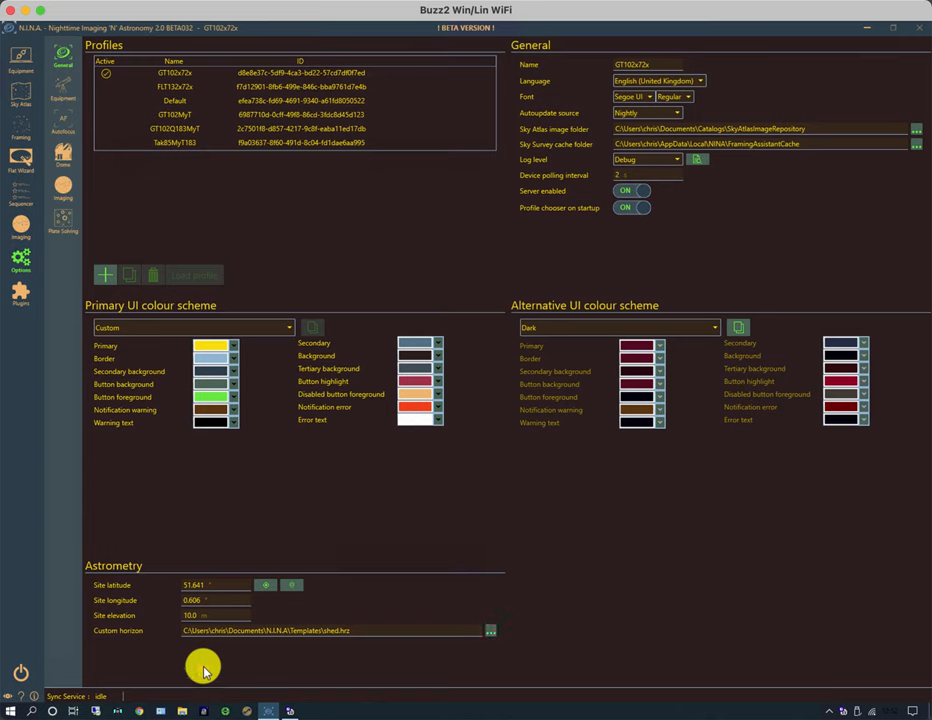
{"action": "mouse_move", "coordinate": [214, 657]}
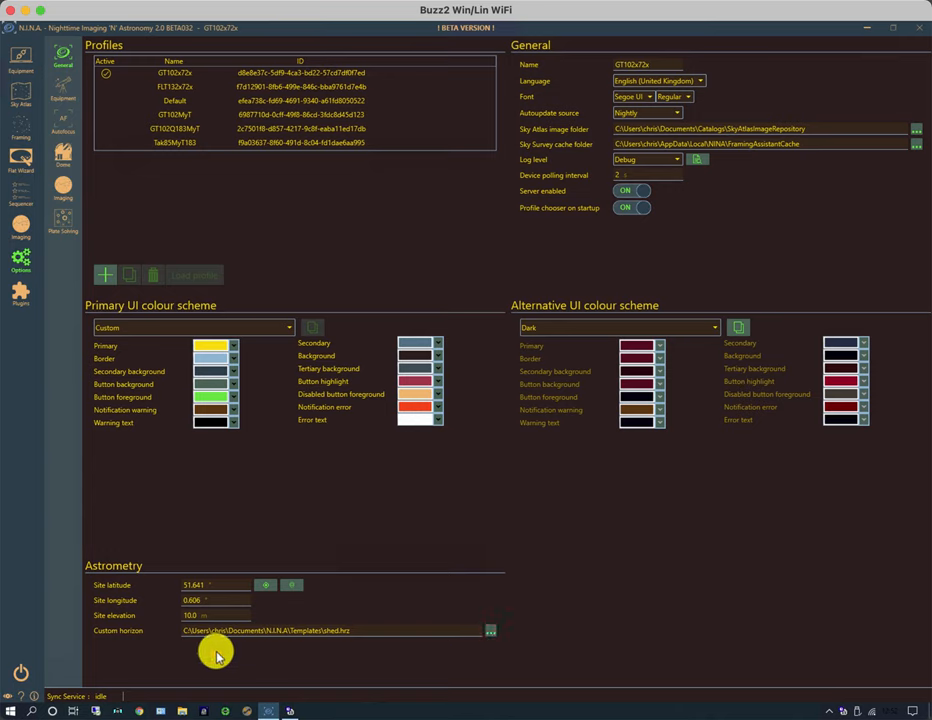
{"action": "mouse_move", "coordinate": [155, 636]}
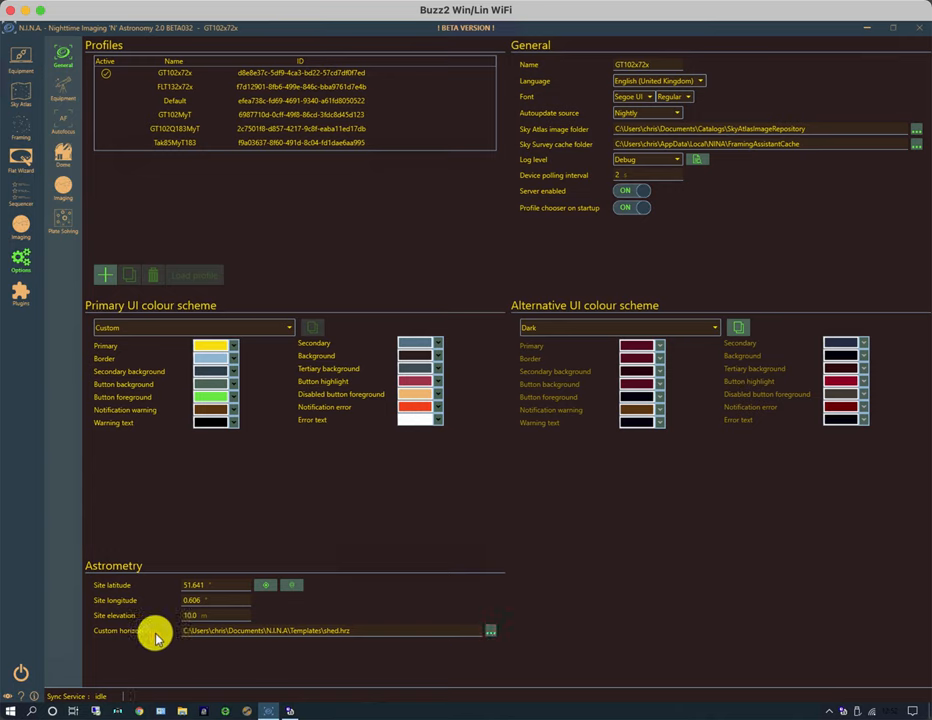
{"action": "mouse_move", "coordinate": [205, 635]}
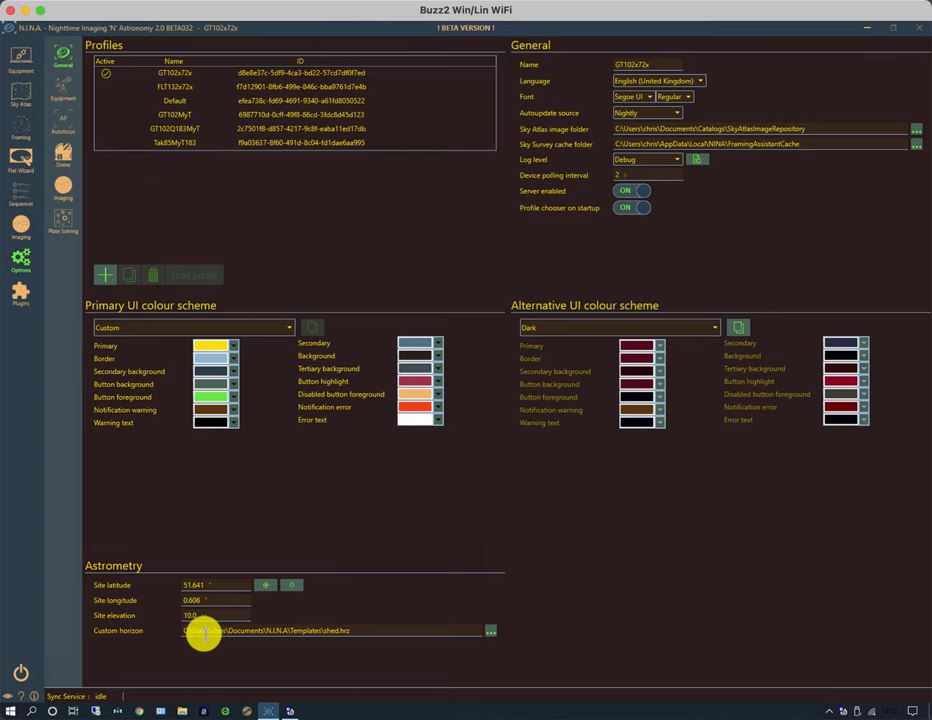
{"action": "mouse_move", "coordinate": [80, 135]}
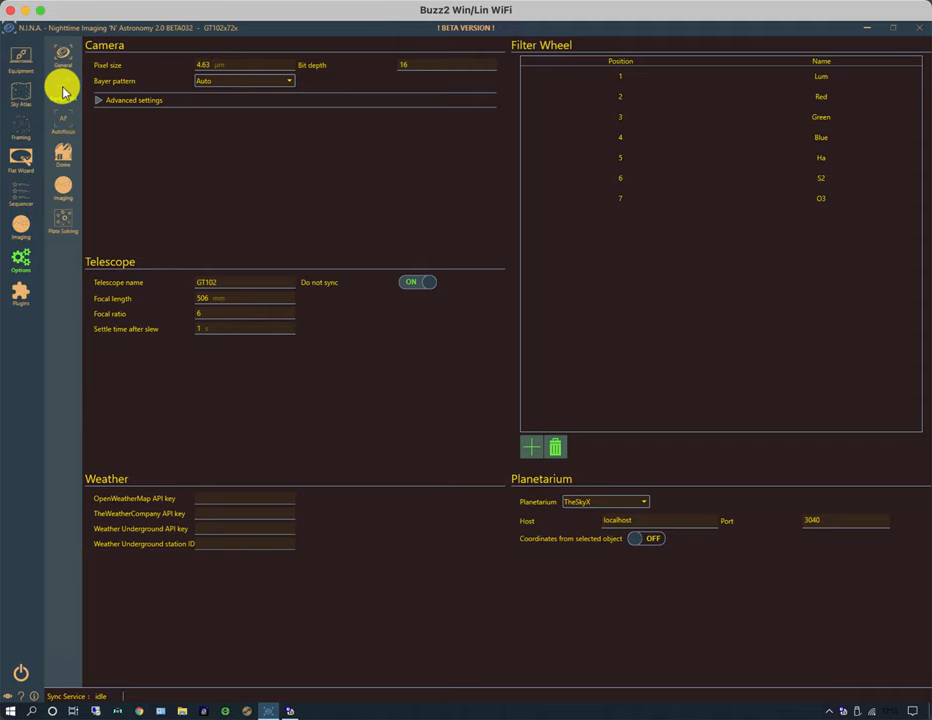
{"action": "mouse_move", "coordinate": [196, 175]}
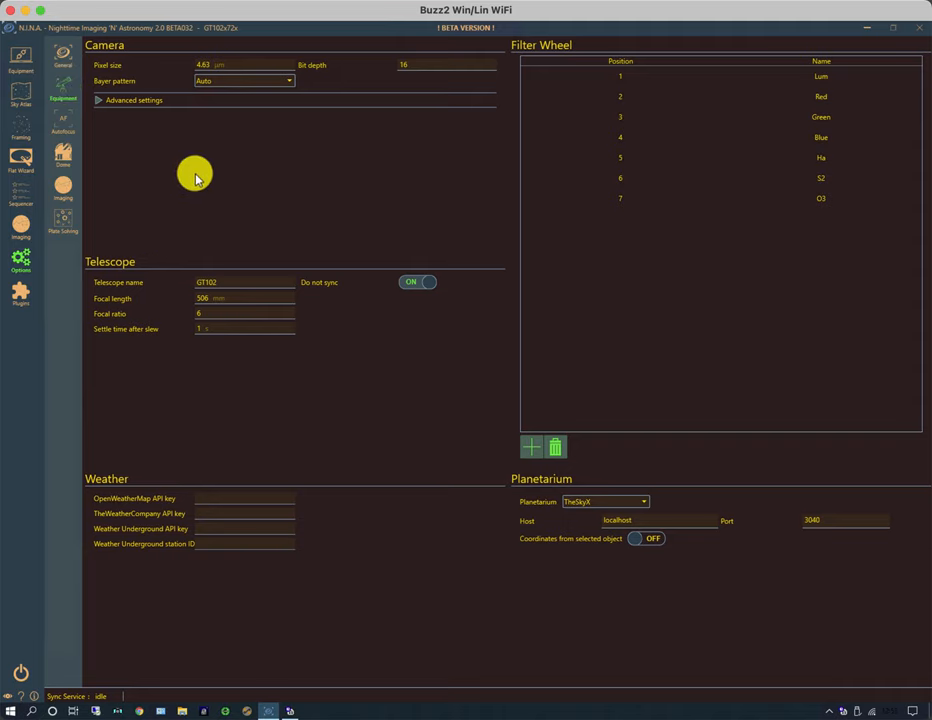
{"action": "mouse_move", "coordinate": [245, 312]}
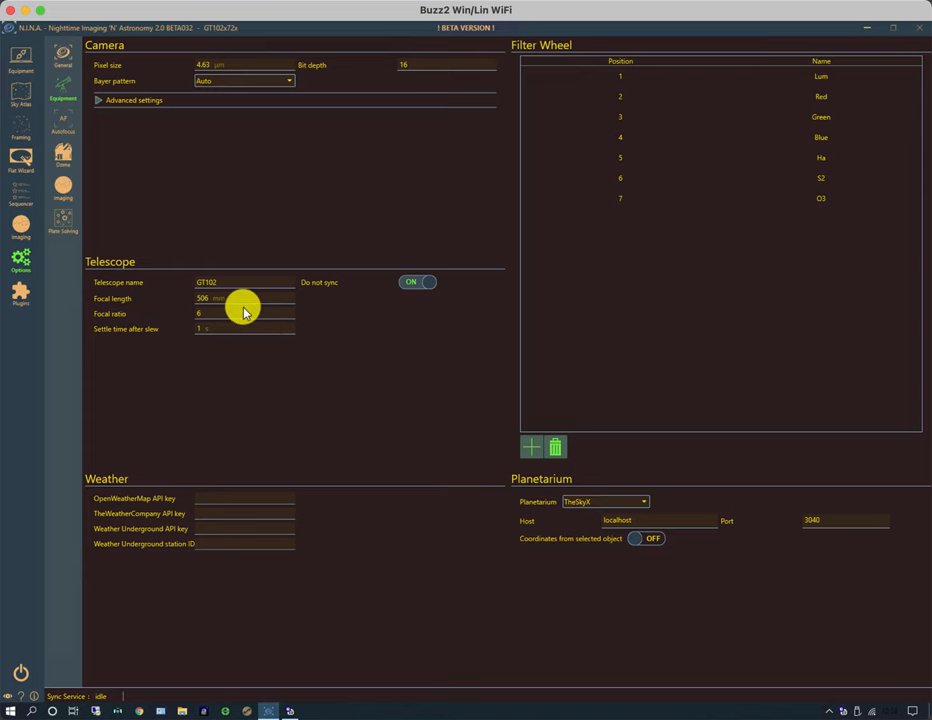
{"action": "mouse_move", "coordinate": [234, 332]}
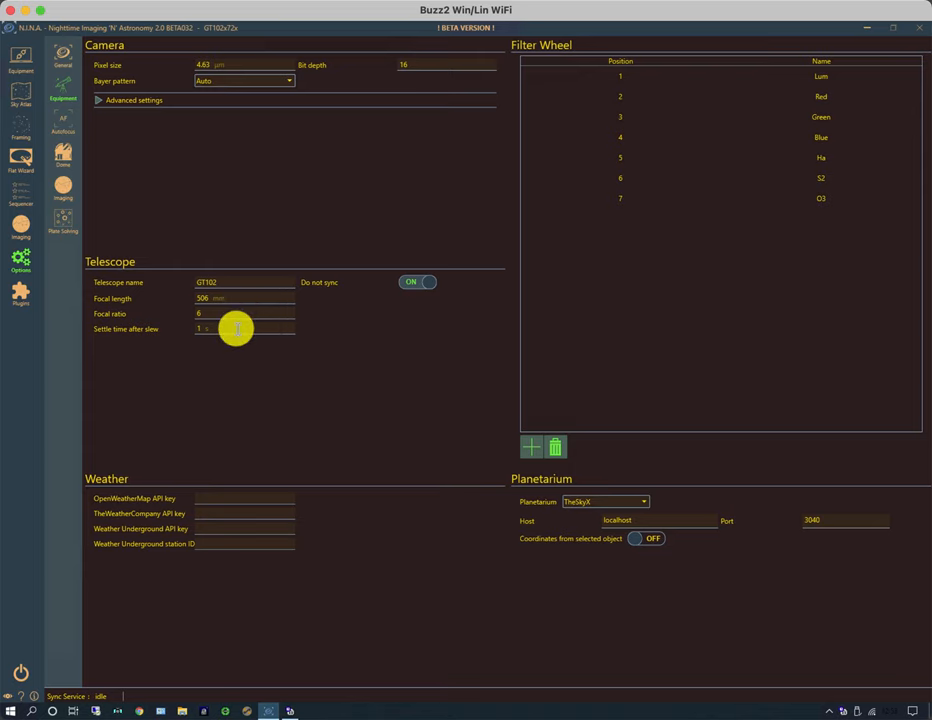
{"action": "mouse_move", "coordinate": [268, 506]}
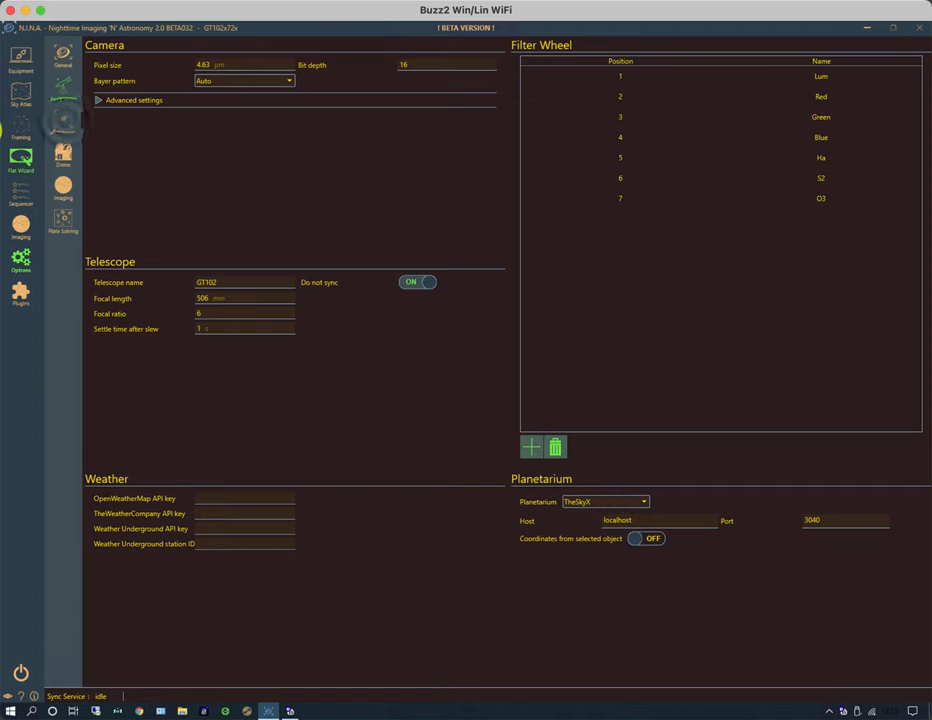
Go from equipment options to the Autofocus options page with per-filter offsets
{"action": "left_click", "coordinate": [63, 132]}
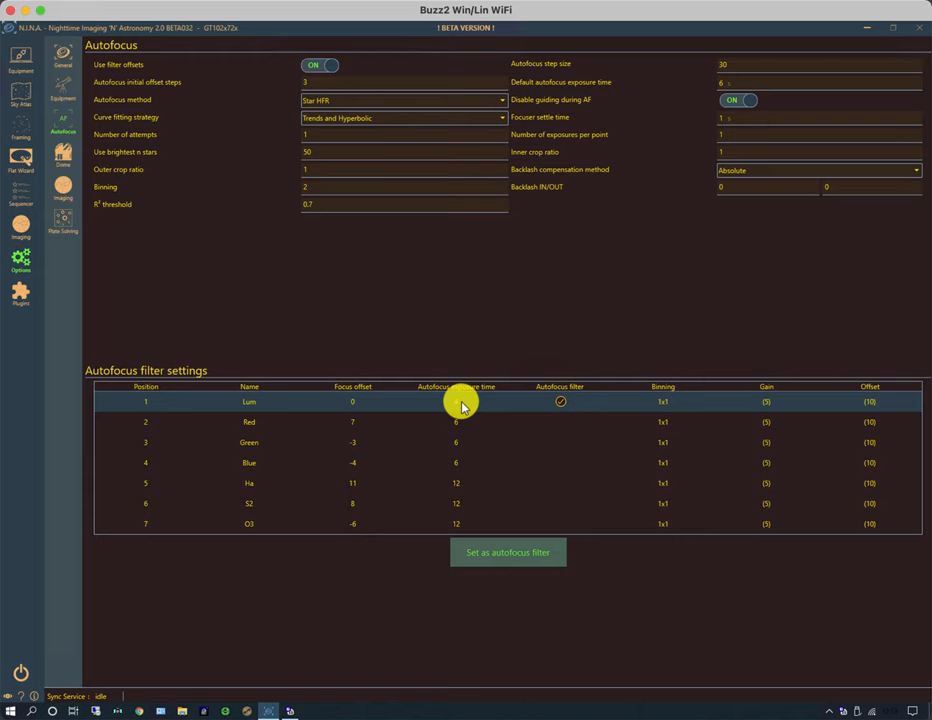
{"action": "mouse_move", "coordinate": [471, 410]}
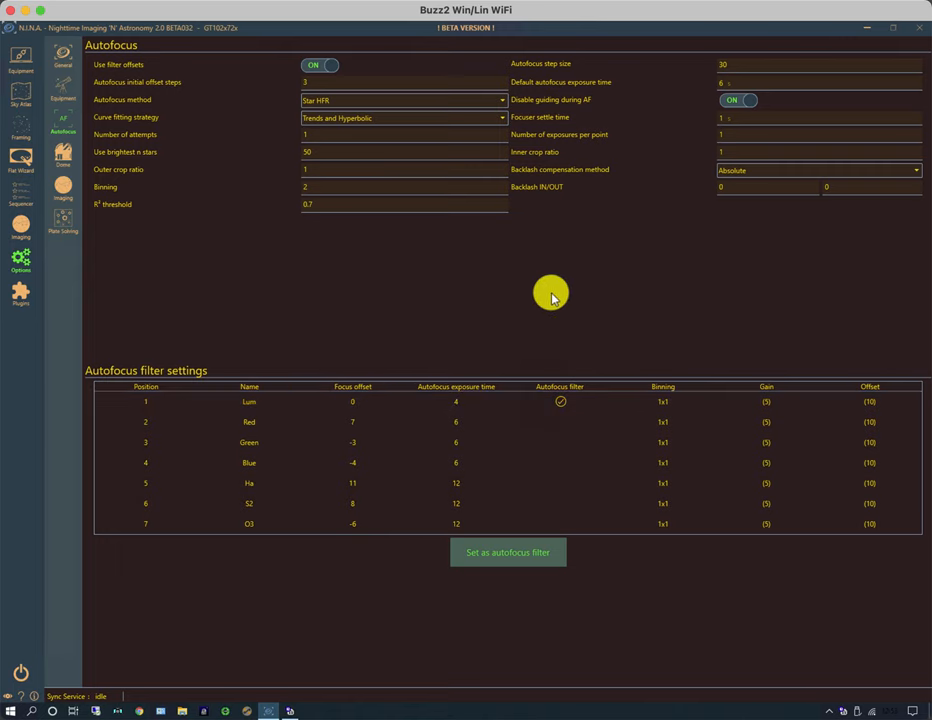
{"action": "mouse_move", "coordinate": [715, 217]}
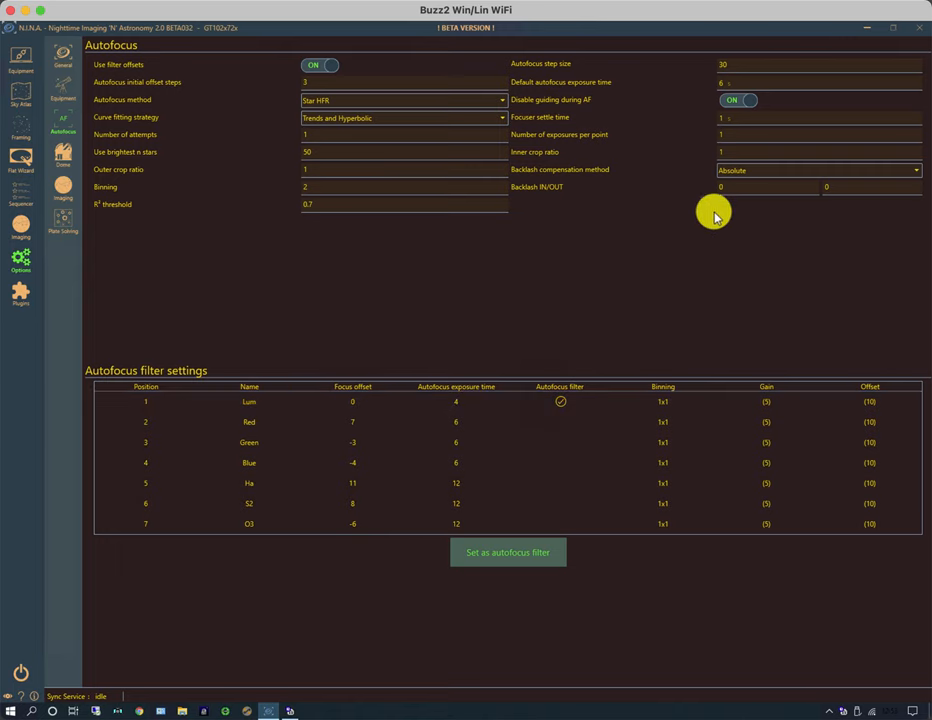
{"action": "mouse_move", "coordinate": [810, 147]}
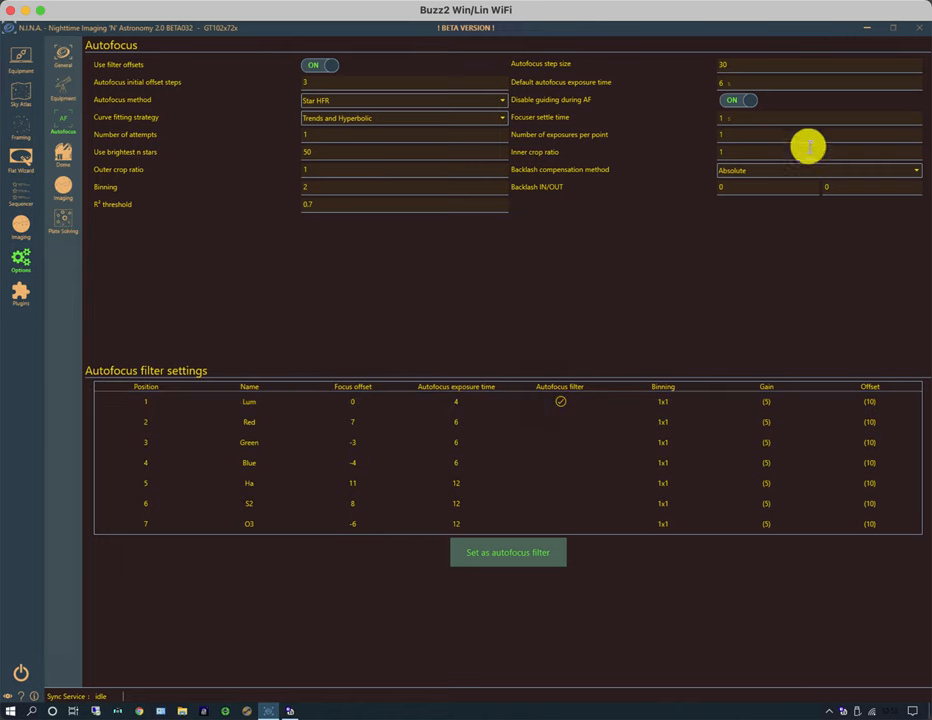
{"action": "mouse_move", "coordinate": [130, 206]}
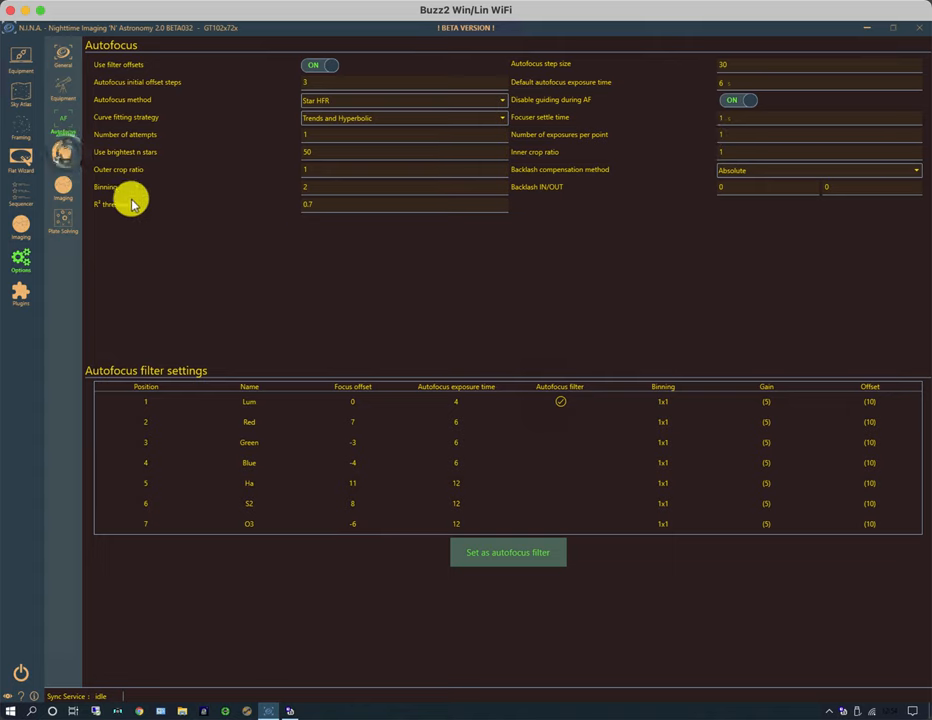
Show the Dome settings page with mount type, dome geometry and slew sync
{"action": "left_click", "coordinate": [63, 158]}
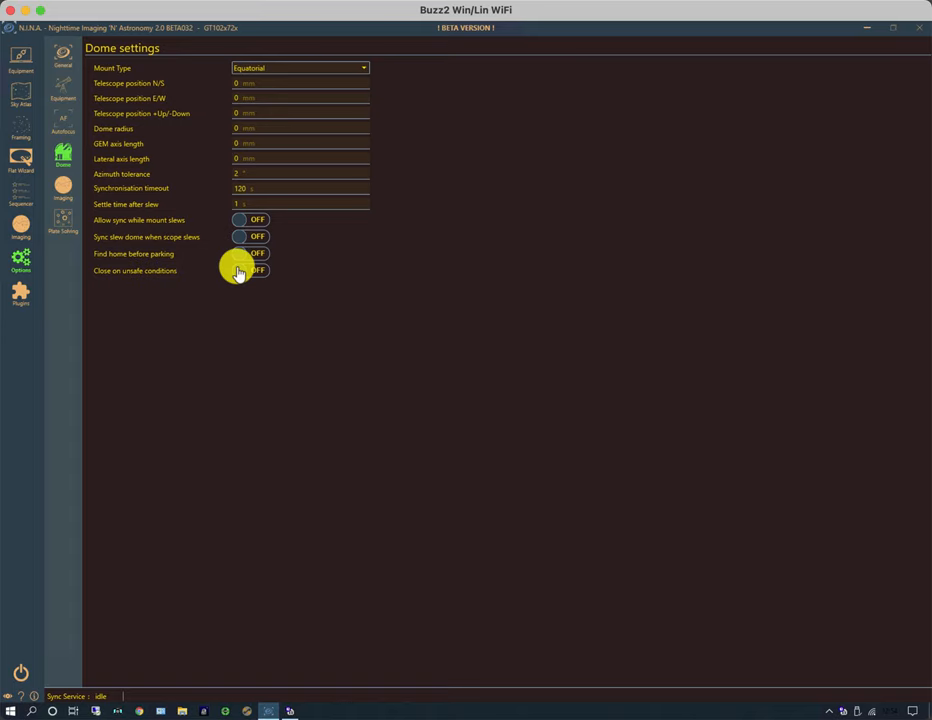
{"action": "mouse_move", "coordinate": [322, 318]}
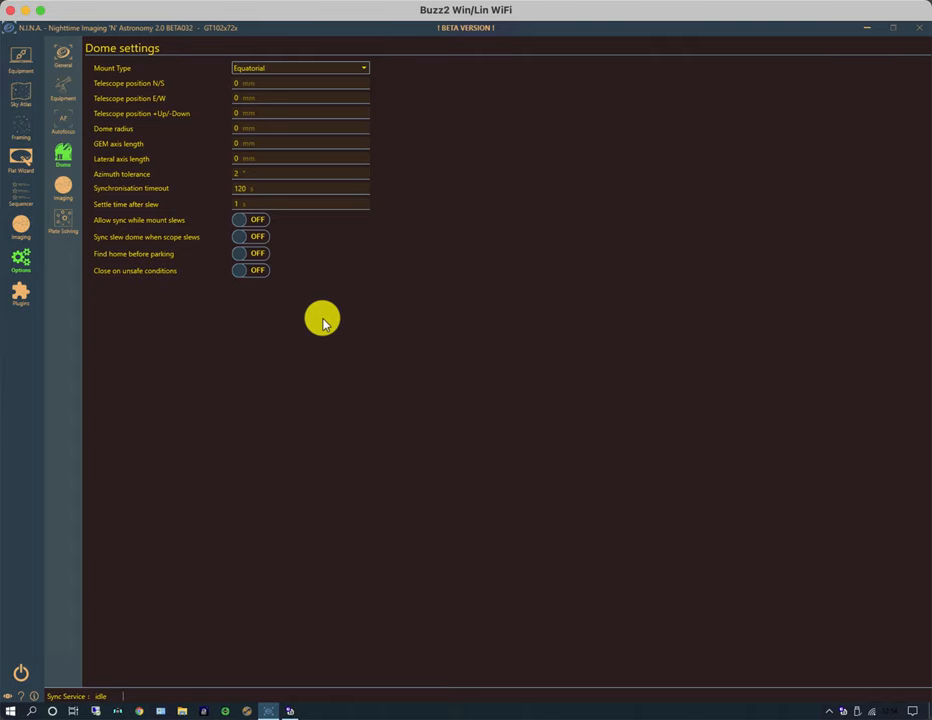
{"action": "mouse_move", "coordinate": [70, 192]}
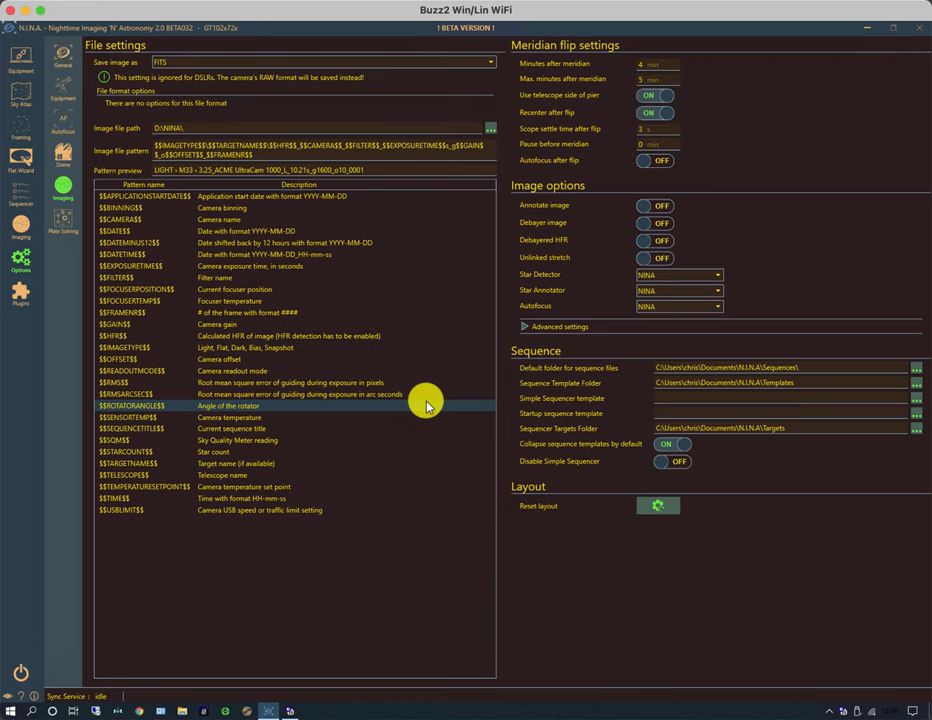
{"action": "mouse_move", "coordinate": [308, 409]}
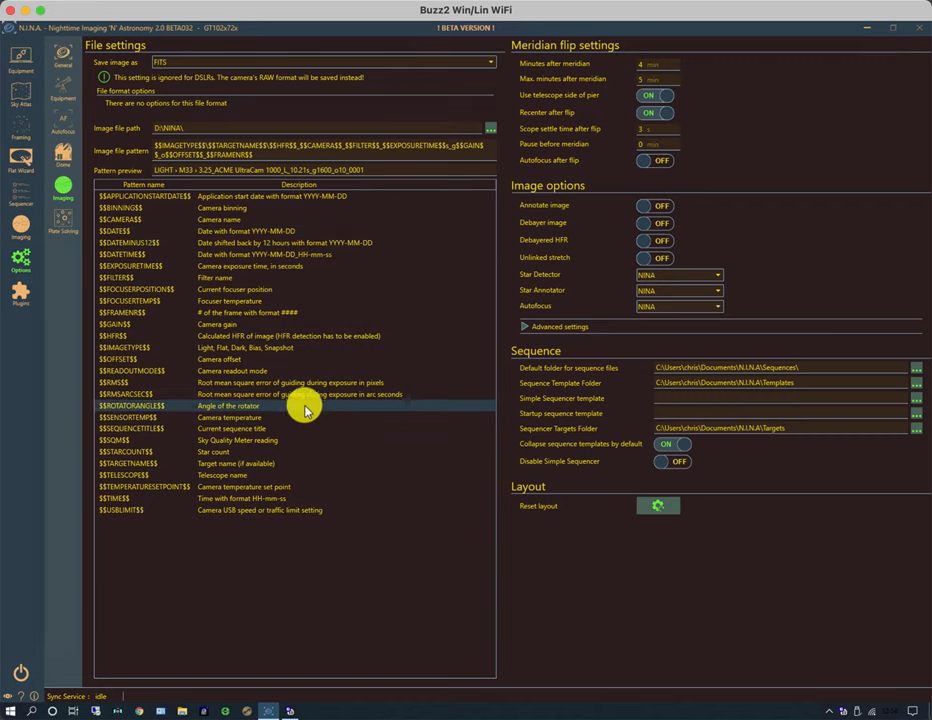
{"action": "mouse_move", "coordinate": [820, 89]}
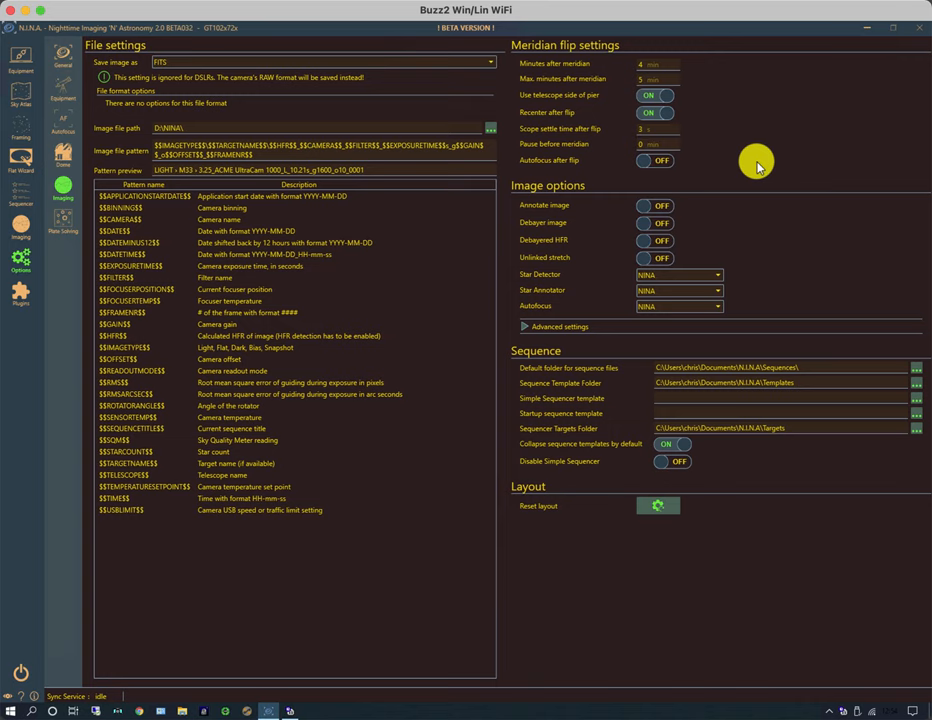
{"action": "mouse_move", "coordinate": [772, 240]}
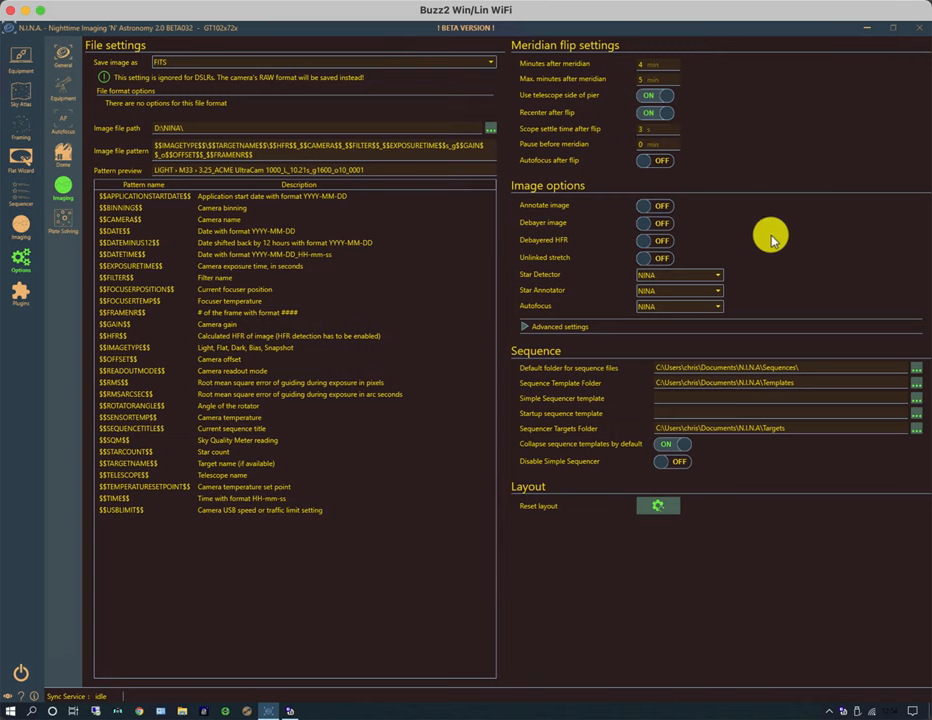
{"action": "mouse_move", "coordinate": [772, 300]}
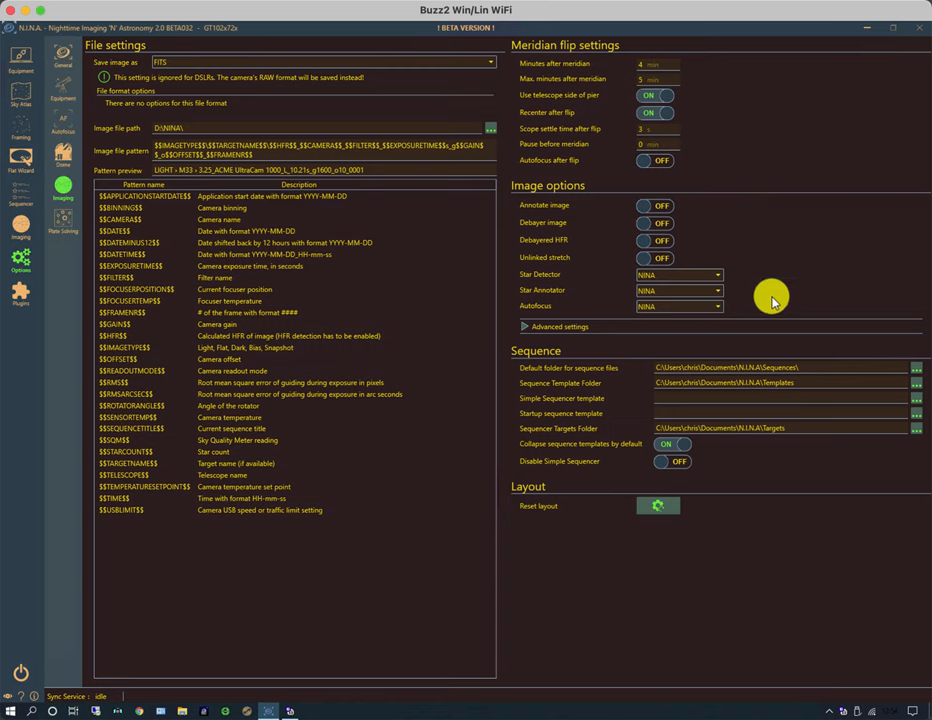
{"action": "mouse_move", "coordinate": [788, 474]}
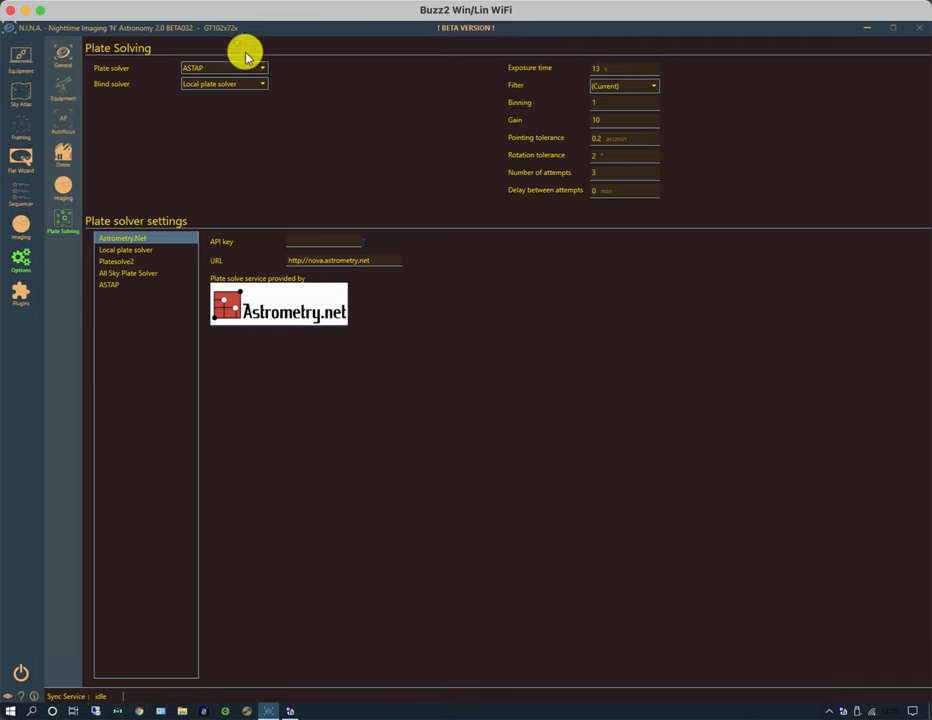
{"action": "mouse_move", "coordinate": [230, 68]}
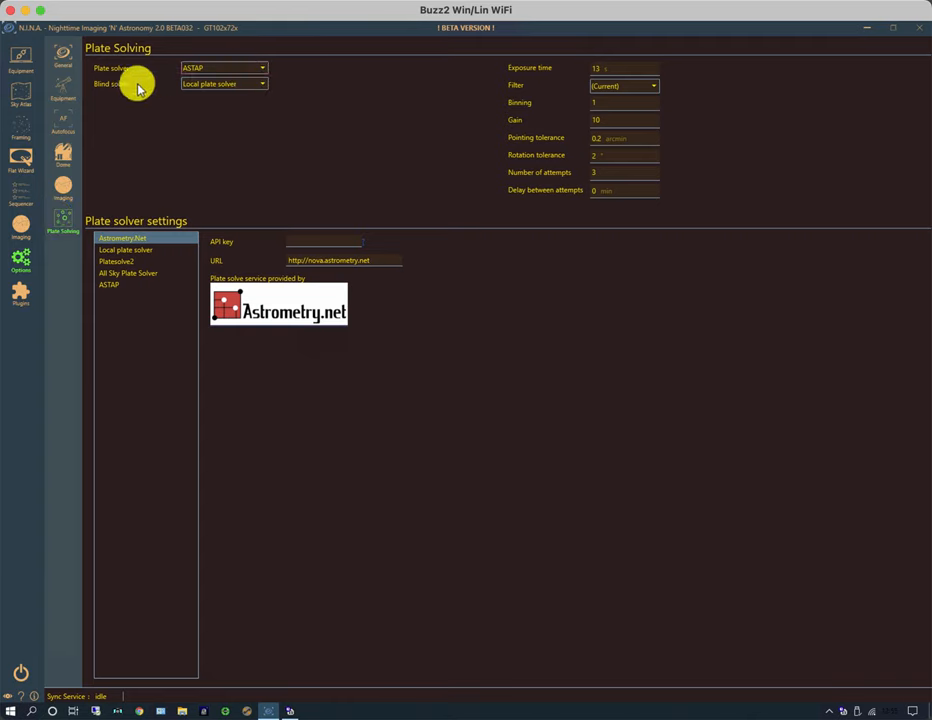
{"action": "mouse_move", "coordinate": [263, 152]}
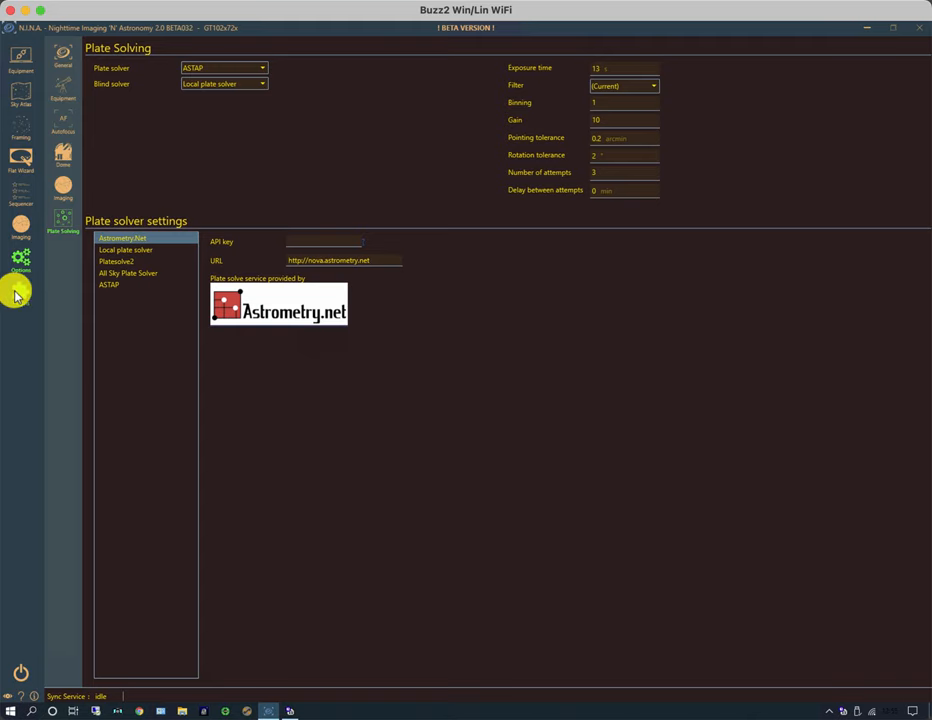
{"action": "mouse_move", "coordinate": [30, 291]}
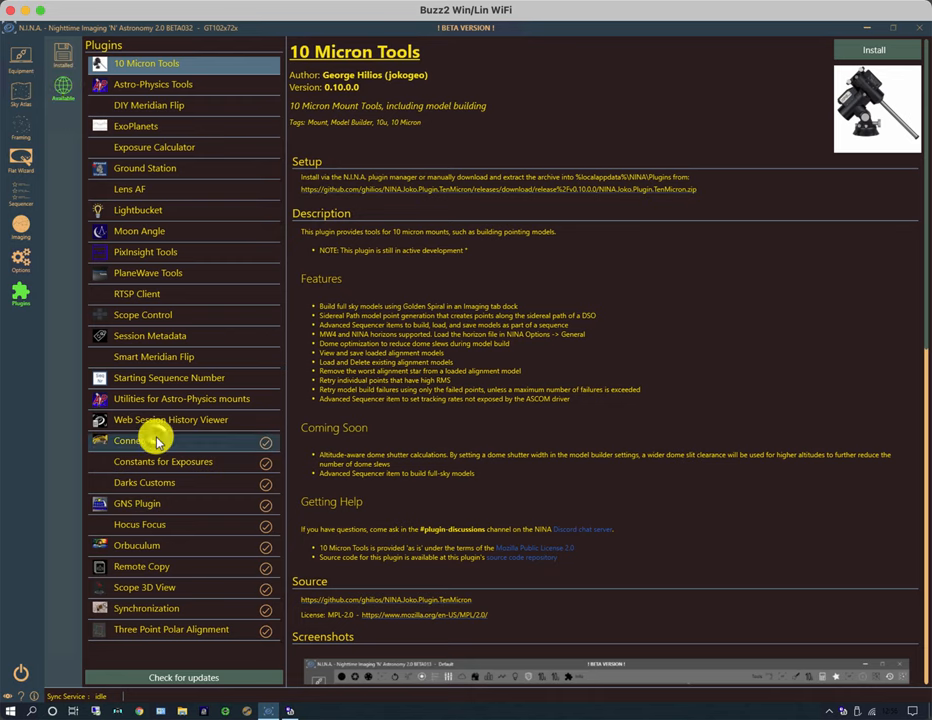
View the Connector plugin, then the GNS Plugin details by Nick Hardy
{"action": "left_click", "coordinate": [155, 440]}
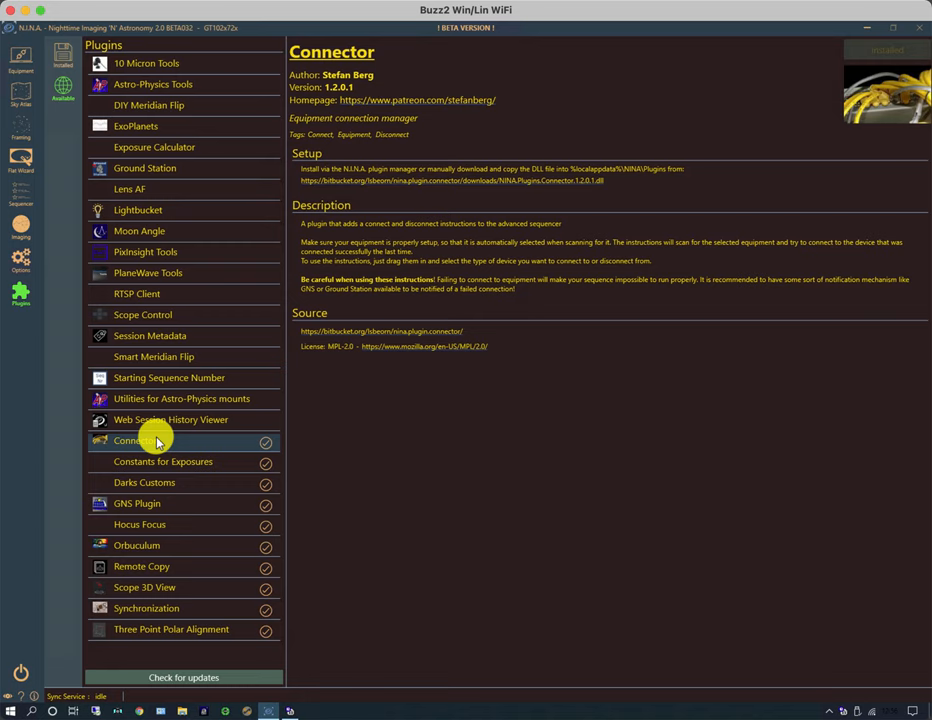
{"action": "mouse_move", "coordinate": [155, 453]}
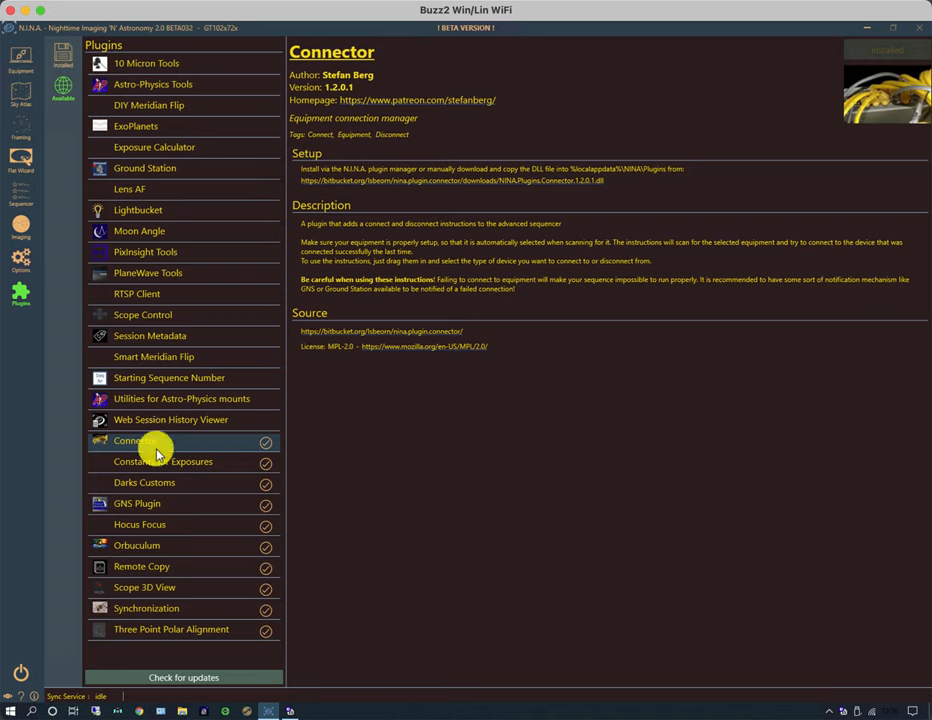
{"action": "left_click", "coordinate": [130, 503]}
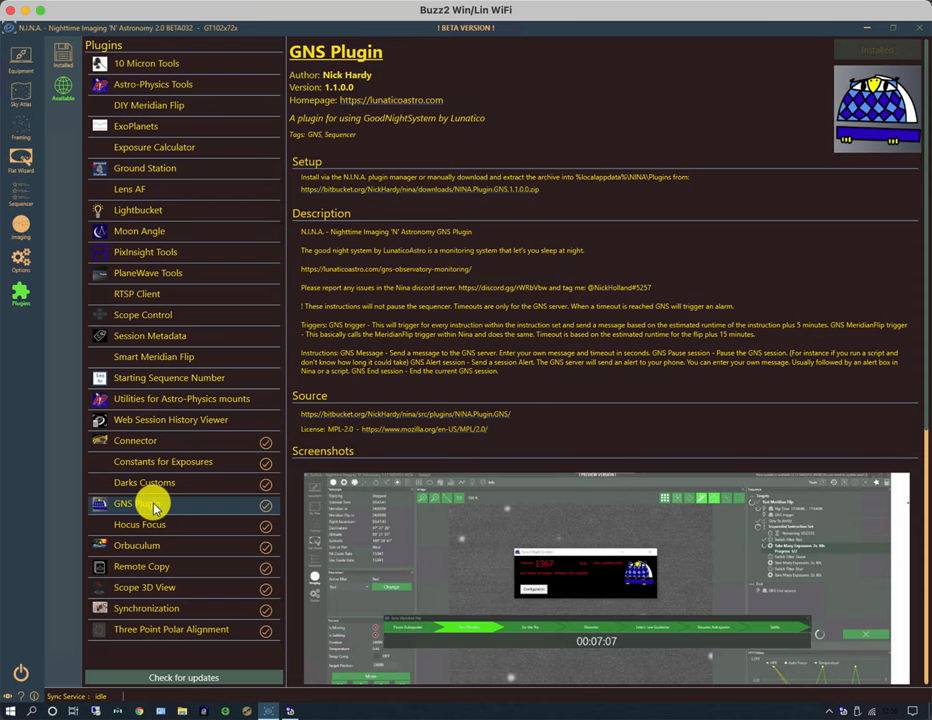
Select the Remote Copy plugin by Tom Palmer in the installed plugins list
{"action": "left_click", "coordinate": [140, 566]}
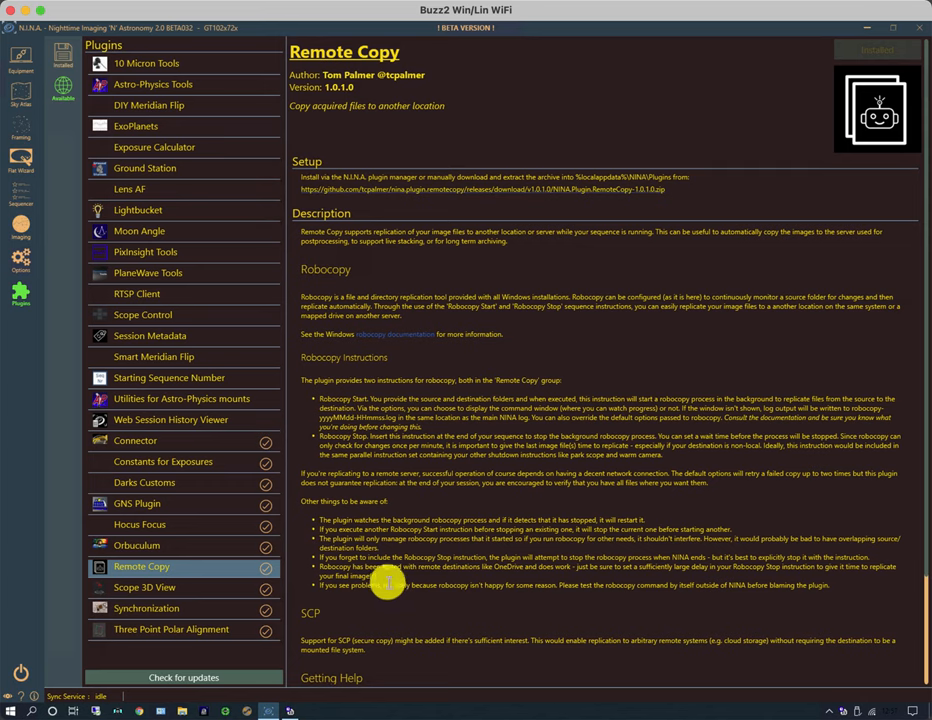
{"action": "mouse_move", "coordinate": [18, 373]}
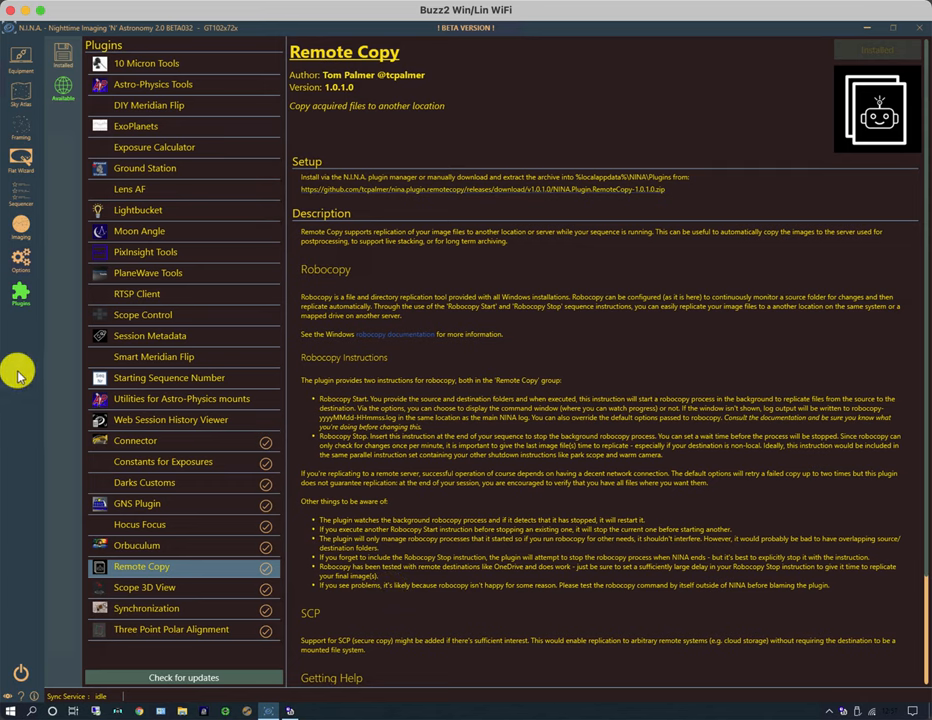